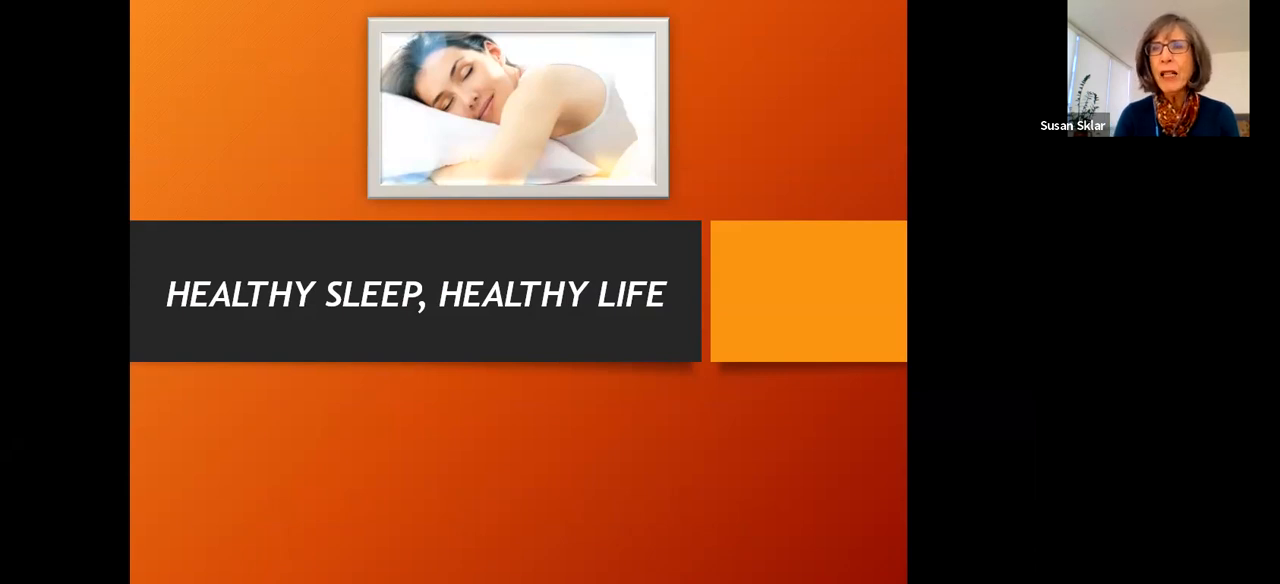
- Advance past the 'Healthy Sleep, Healthy Life' title slide to 'Why Do We Sleep?'
key(right)
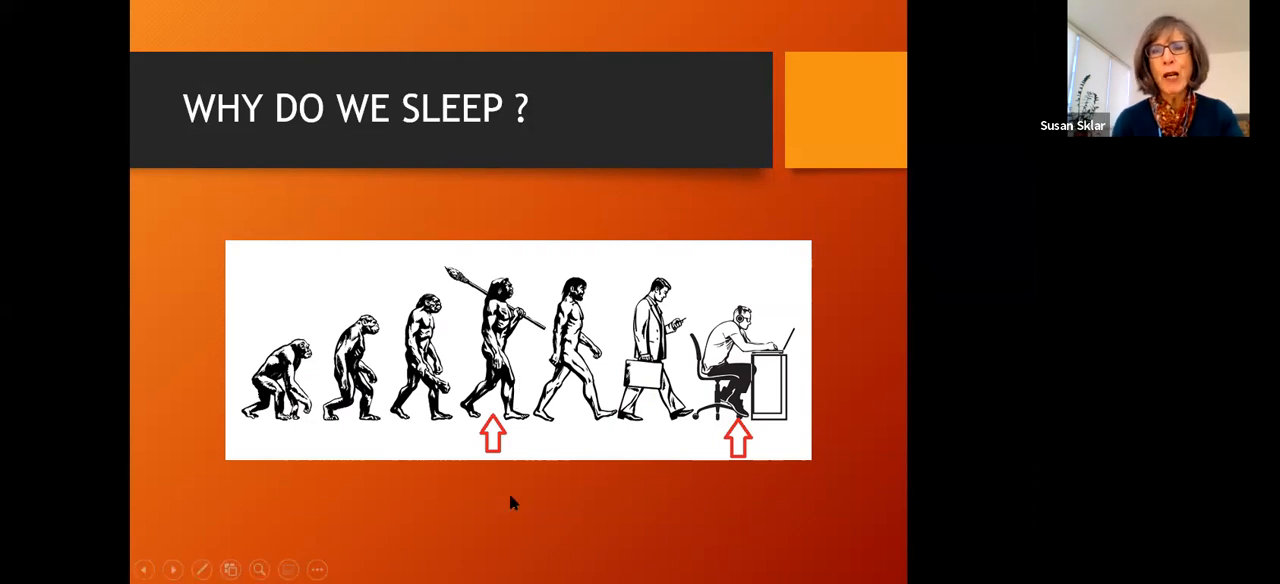
mouse_move(517, 504)
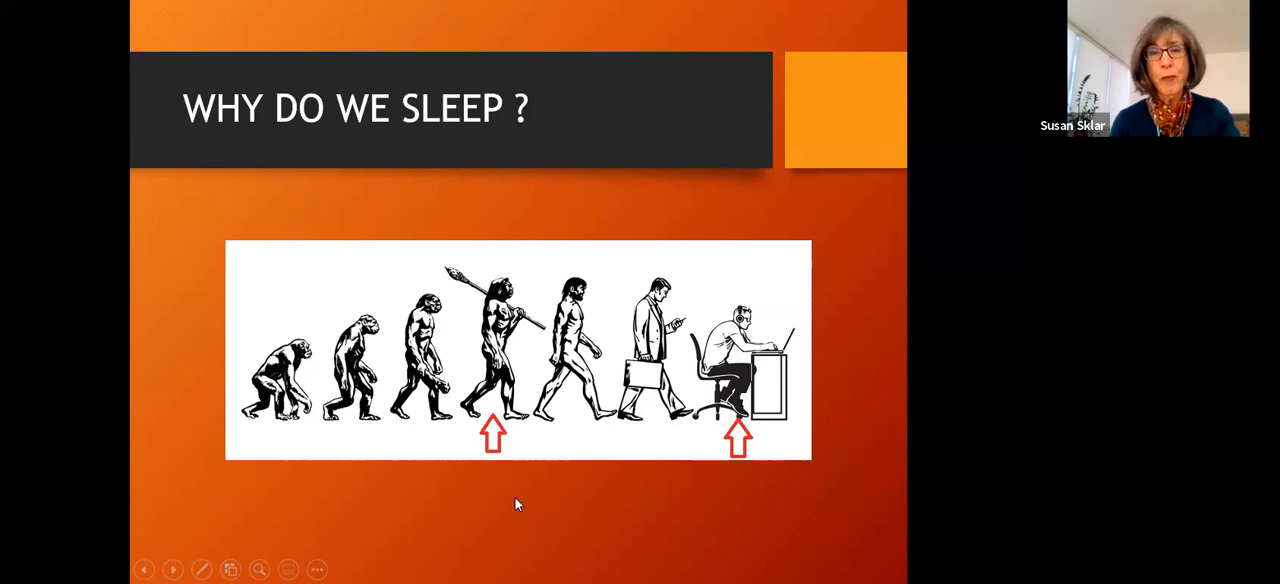
mouse_move(685, 419)
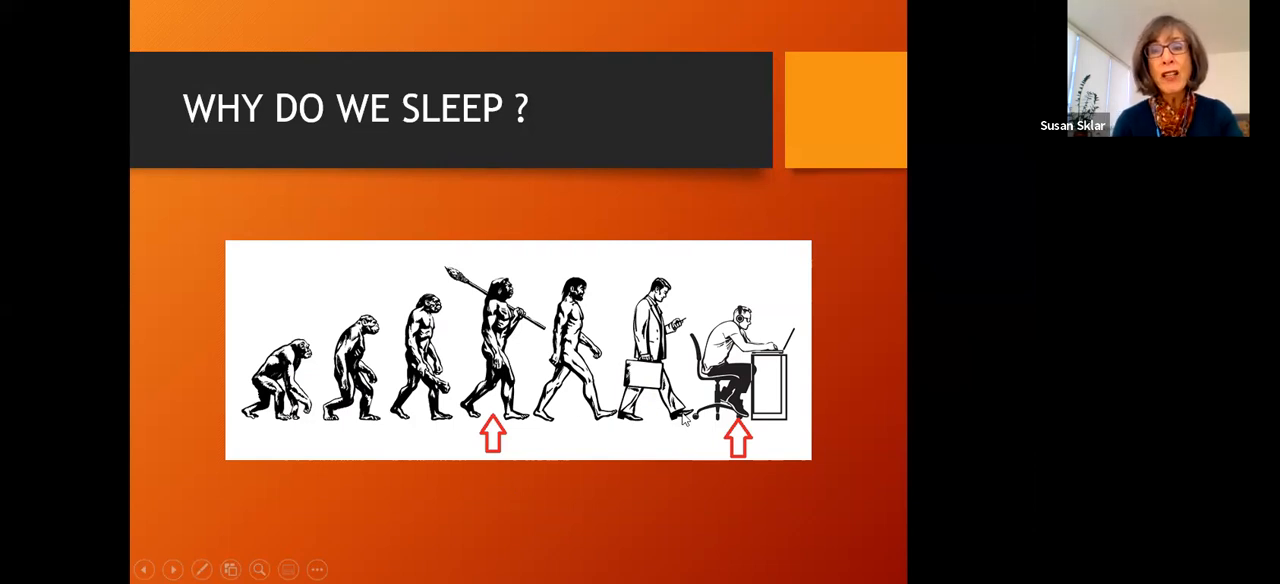
mouse_move(652, 489)
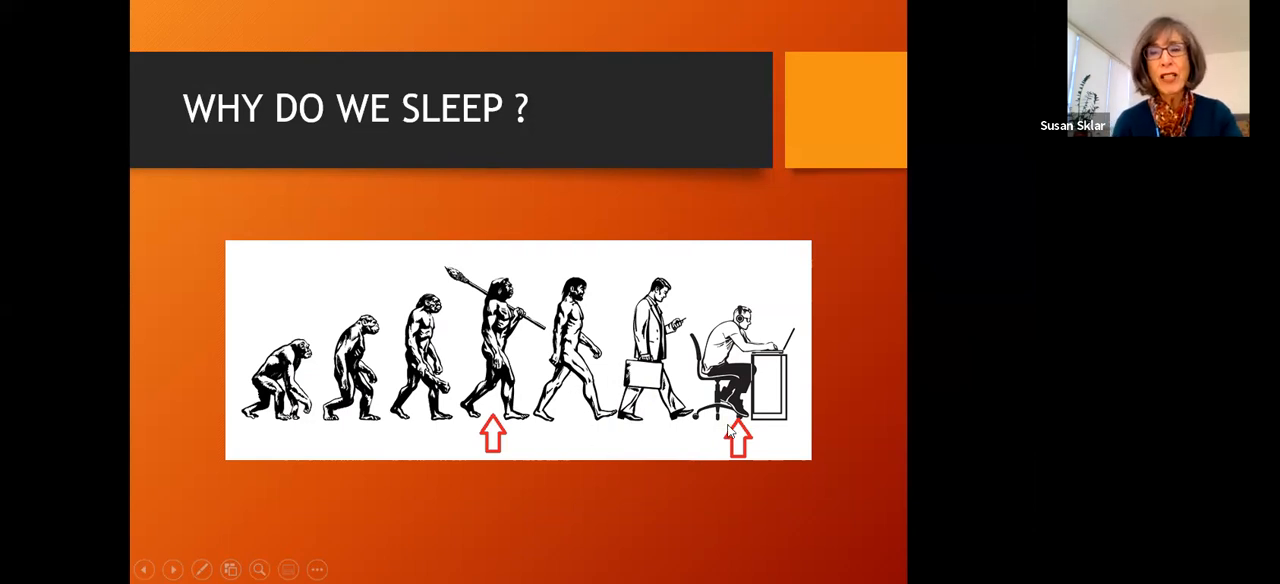
mouse_move(755, 447)
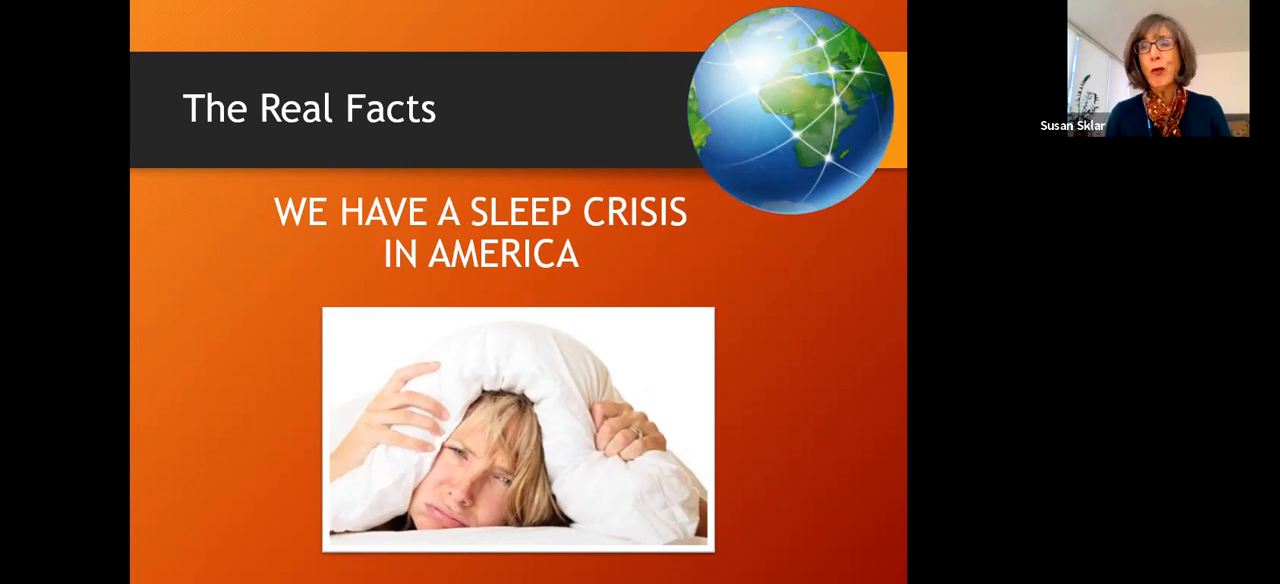
- Advance from The Real Facts to the Sleep Crisis statistics slide
key(right)
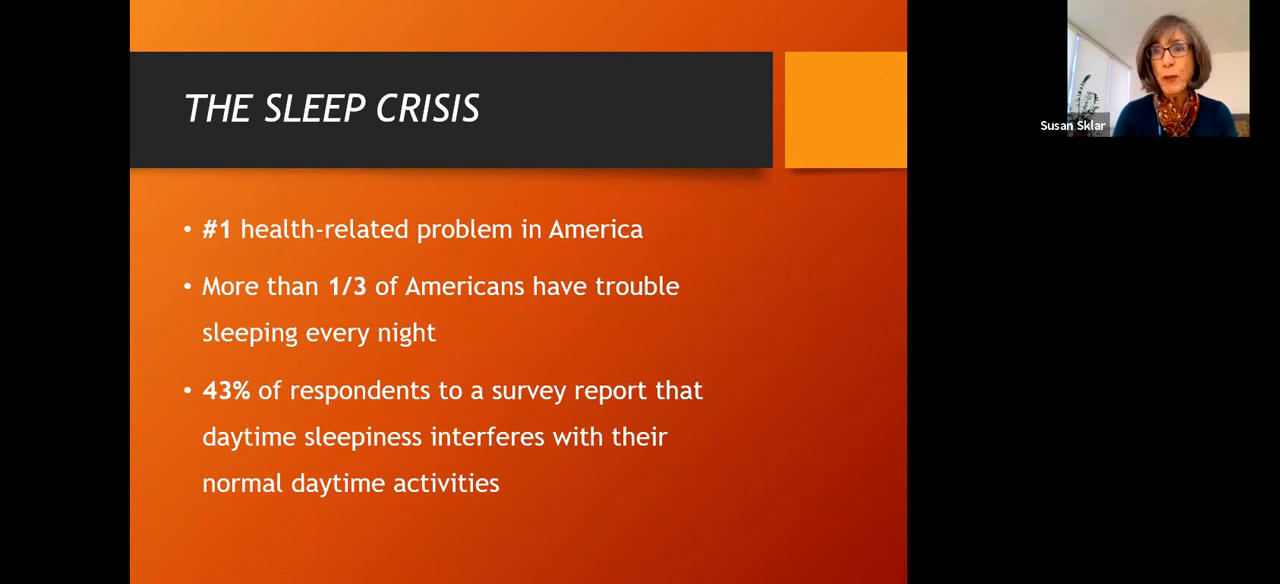
- Advance to 'Are You Sleep Deprived?' with its two self-check questions
key(right)
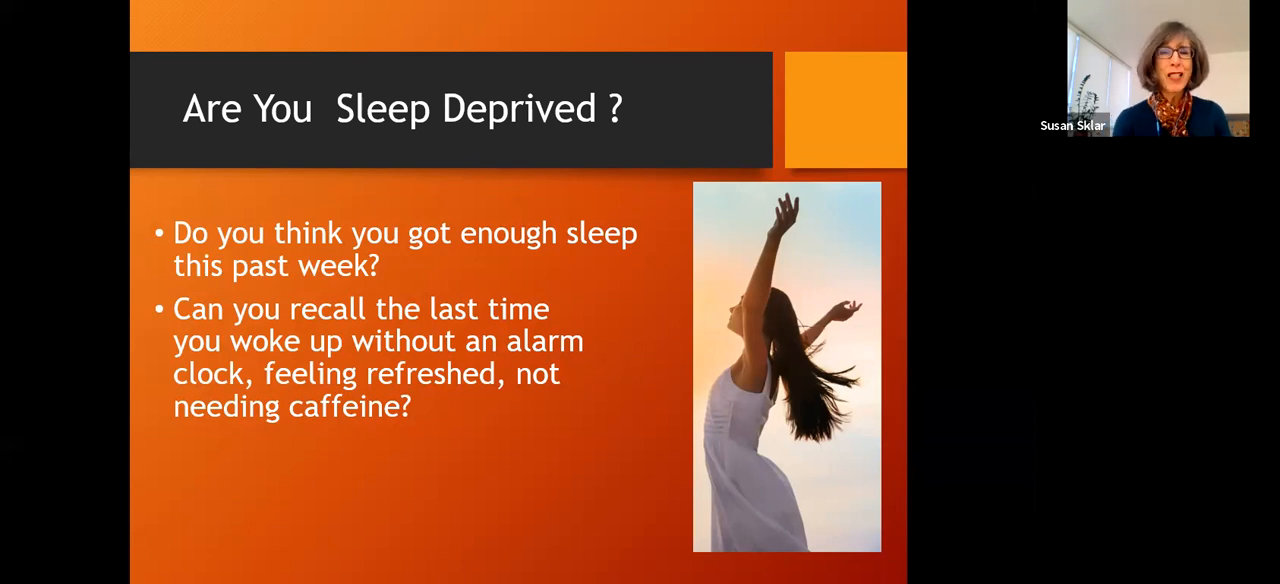
key(Right)
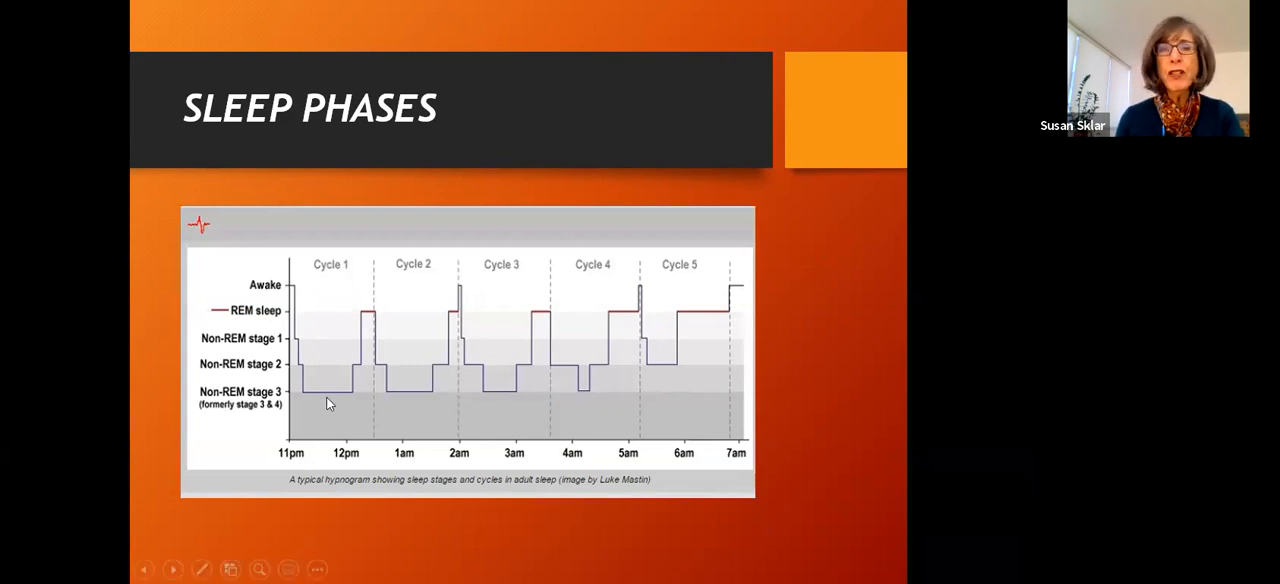
mouse_move(318, 398)
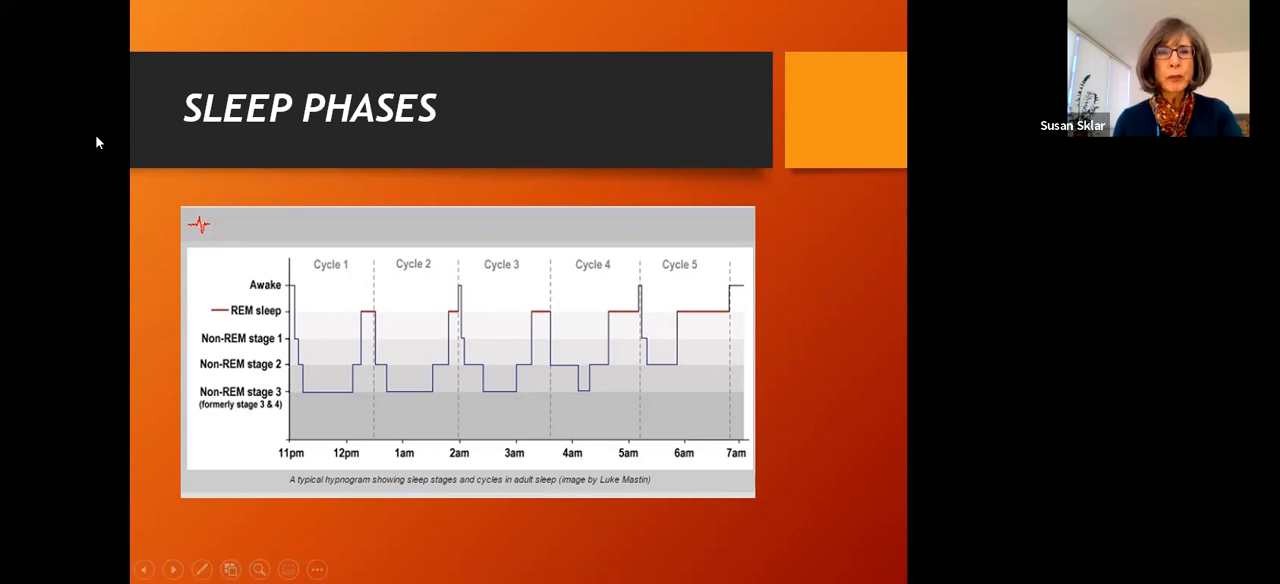
mouse_move(318, 390)
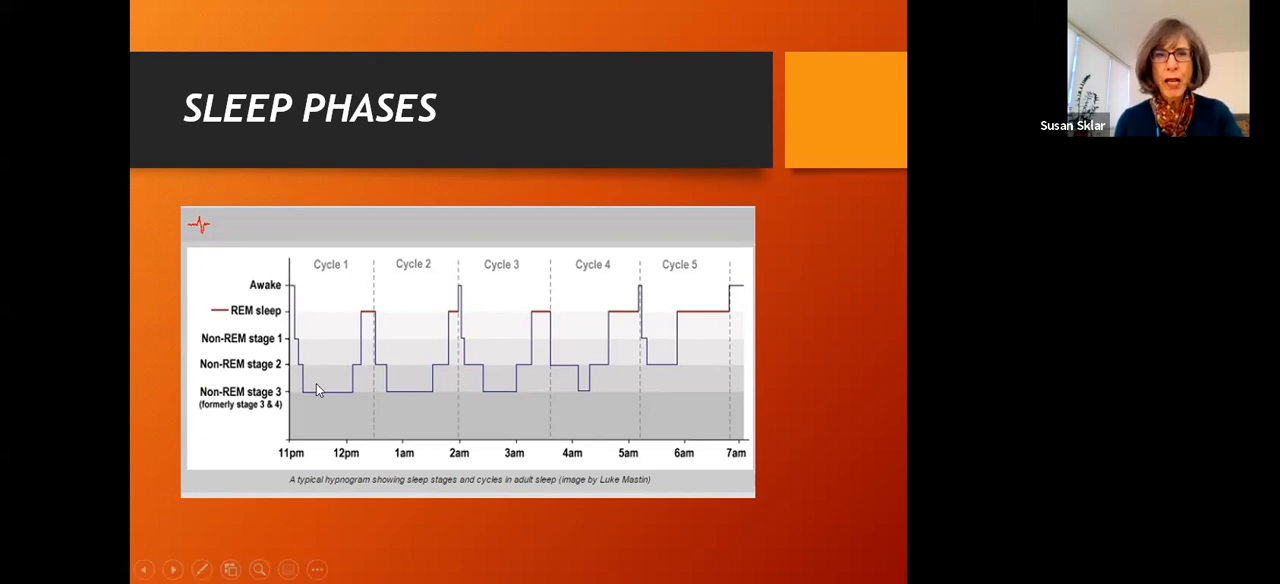
mouse_move(351, 393)
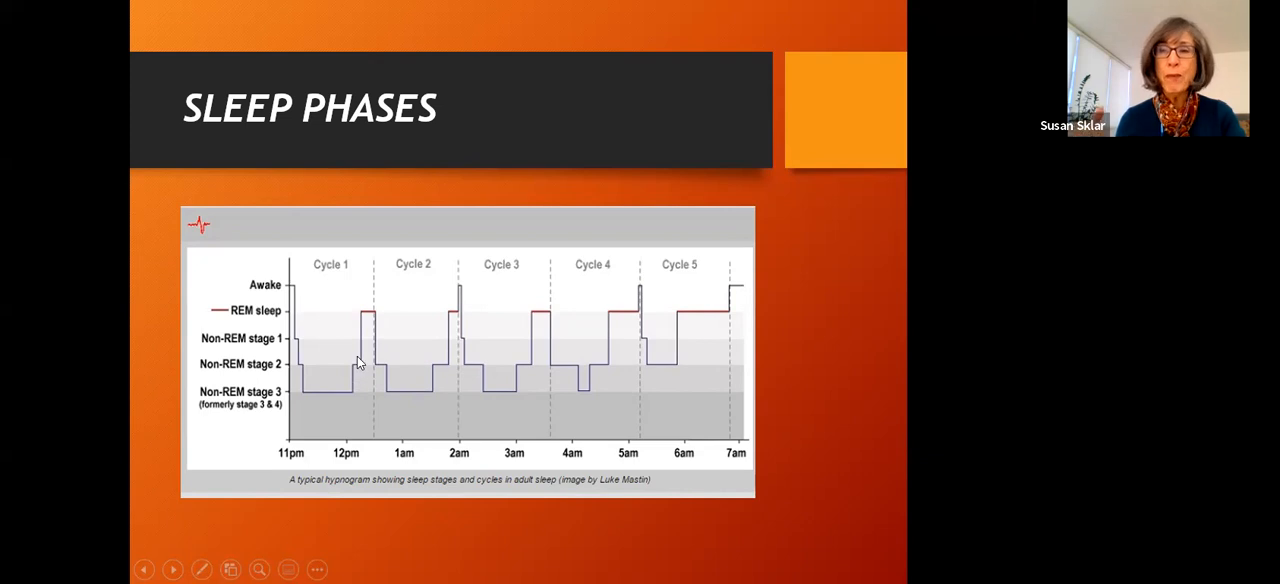
mouse_move(365, 318)
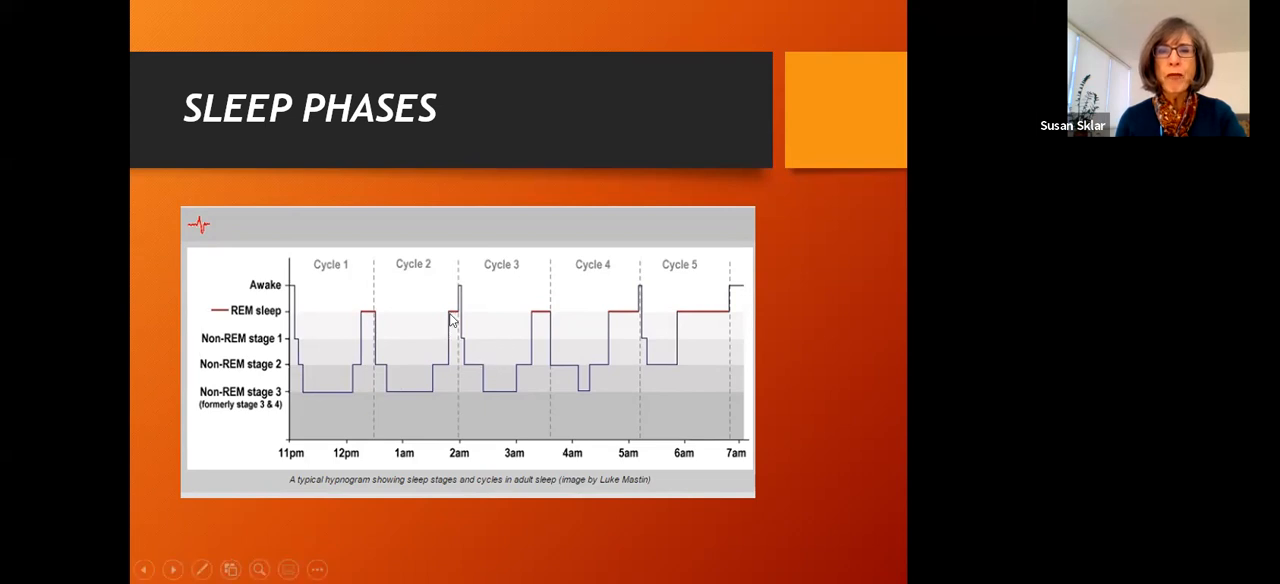
mouse_move(477, 361)
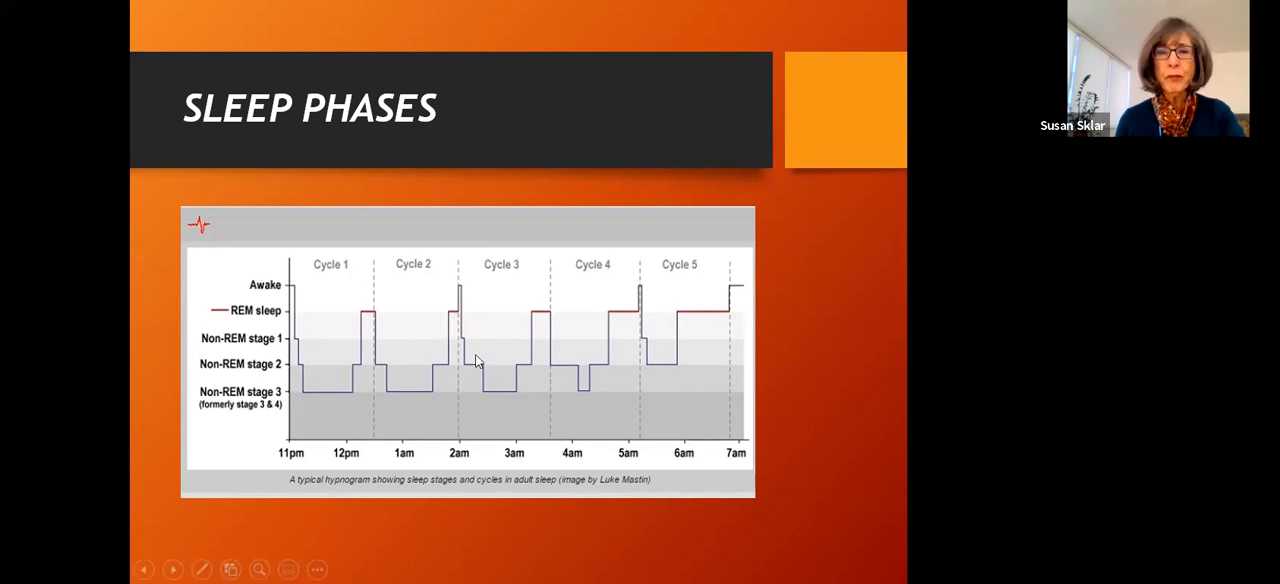
mouse_move(500, 398)
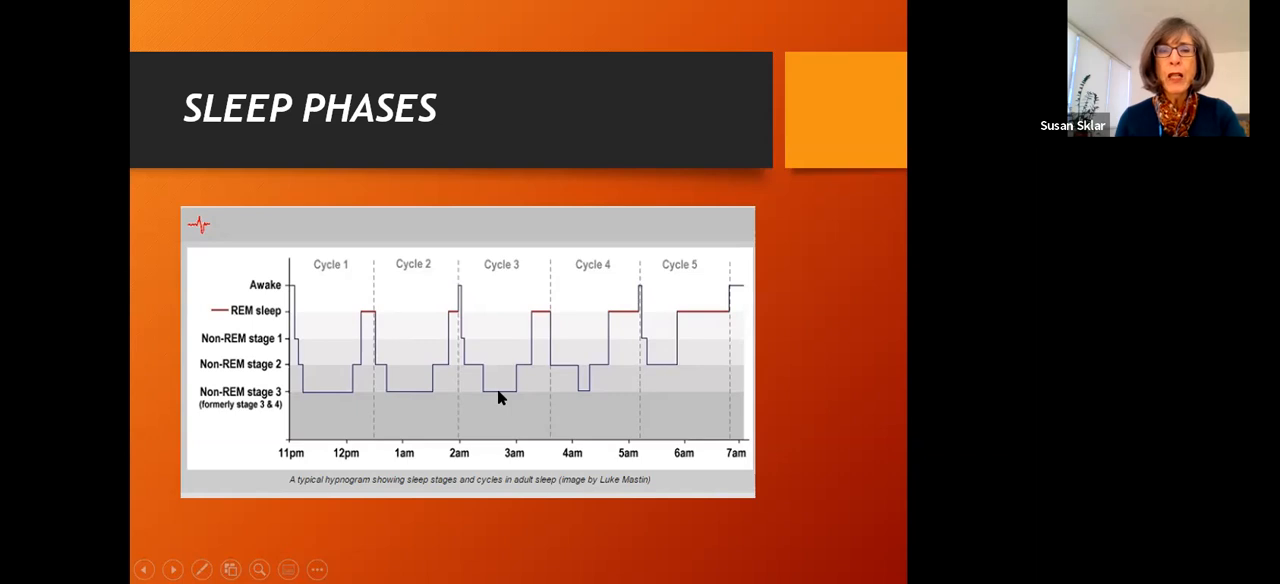
mouse_move(537, 313)
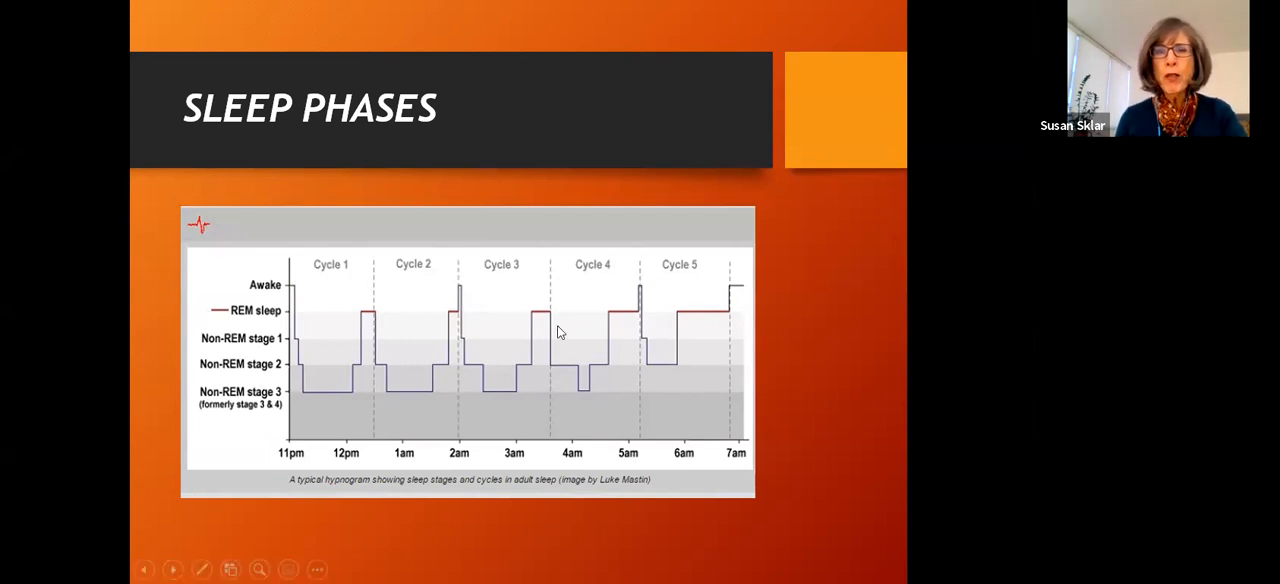
mouse_move(715, 318)
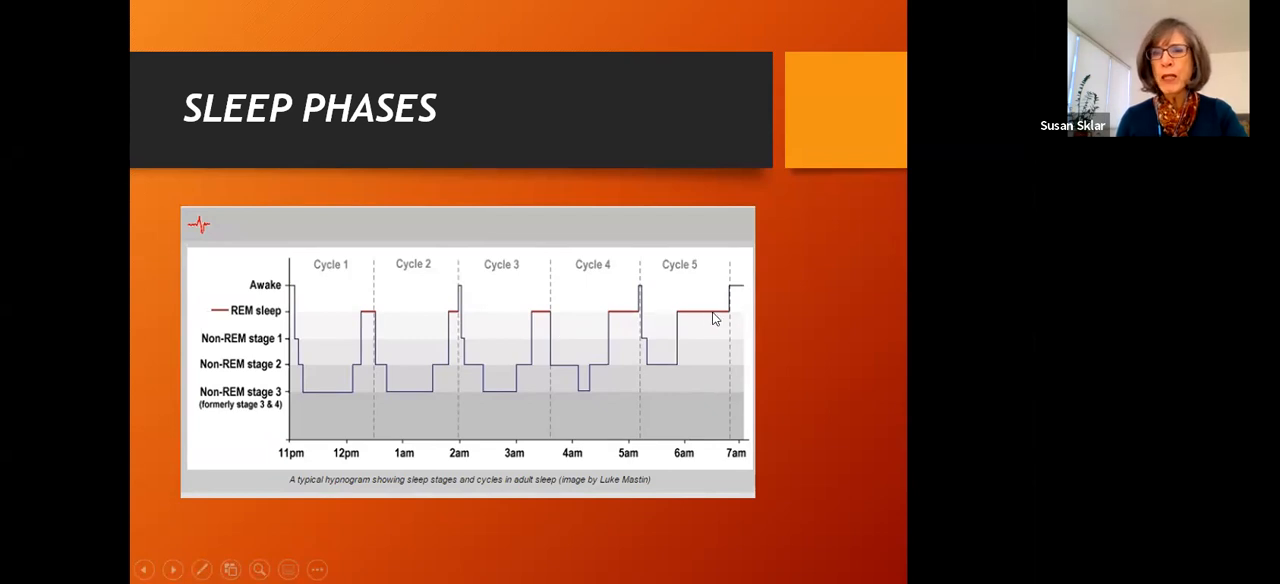
mouse_move(460, 320)
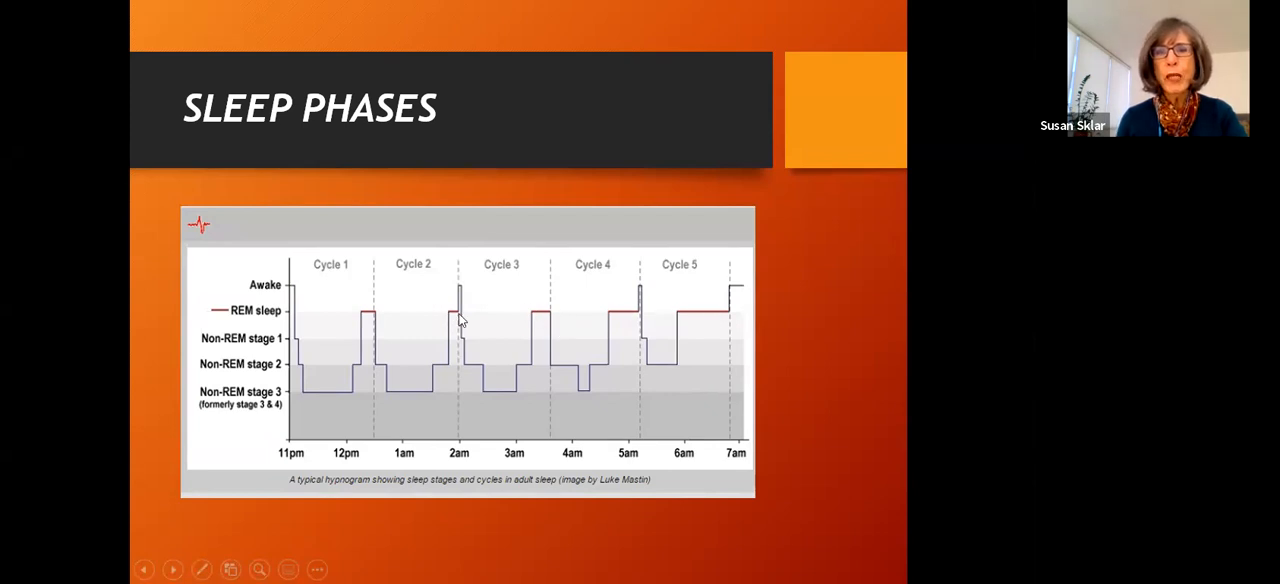
mouse_move(453, 320)
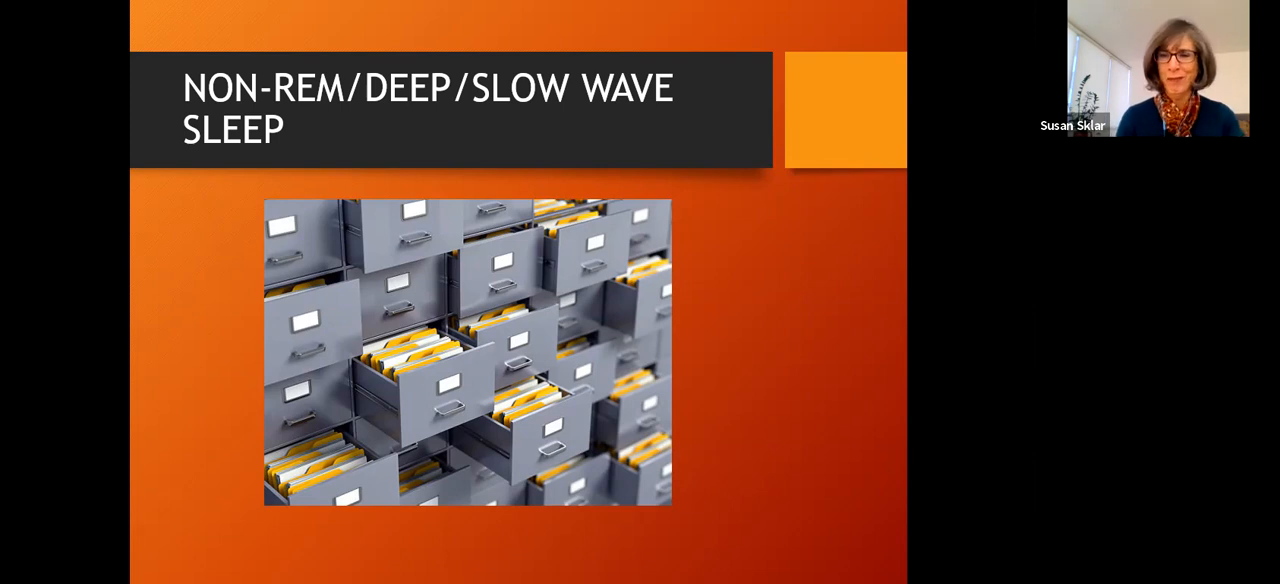
- Advance to 'Body Repair in Deep Sleep, 11 PM–3 AM' and right-click the slide
key(Right)
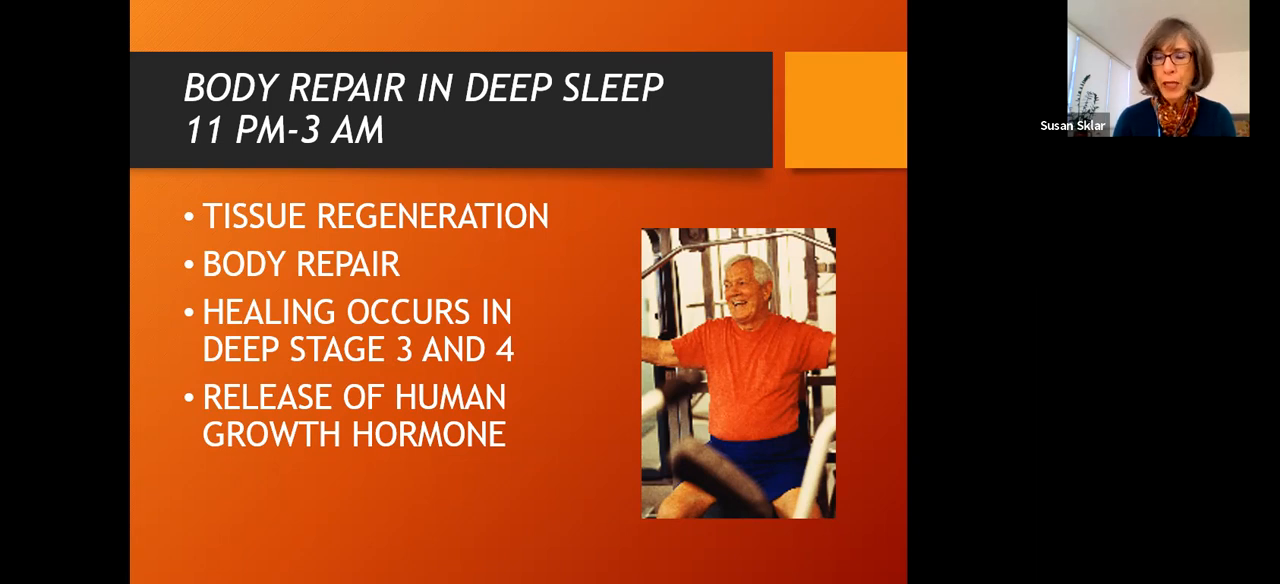
right_click(185, 405)
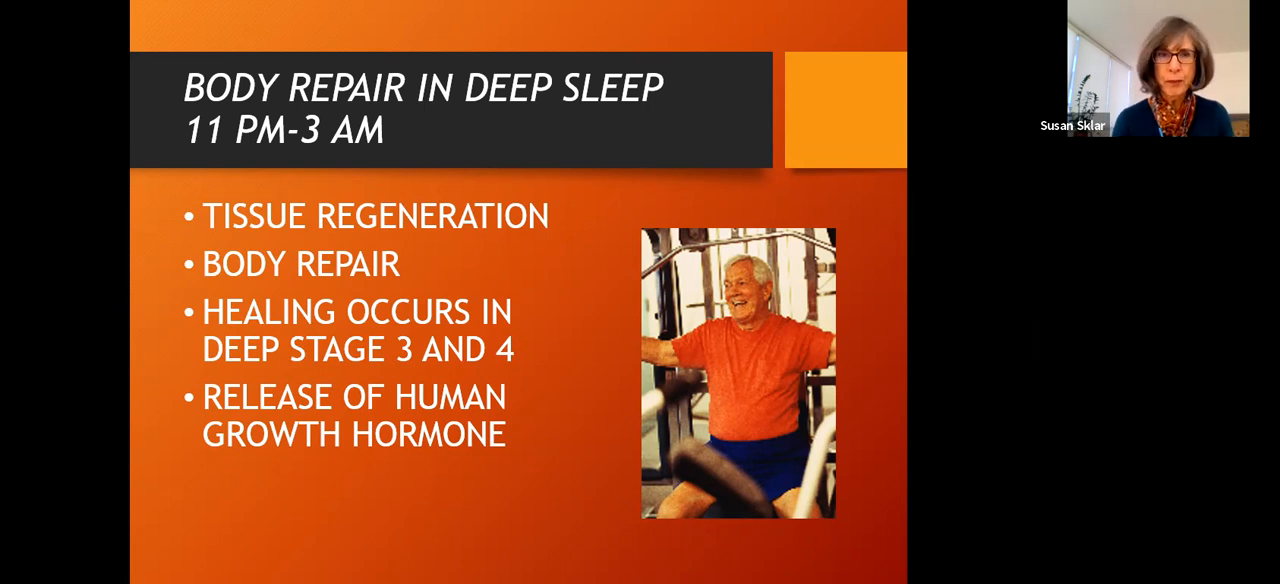
- Advance to the Amyloid Removal Power Wash article on clearing Alzheimer's plaques
key(right)
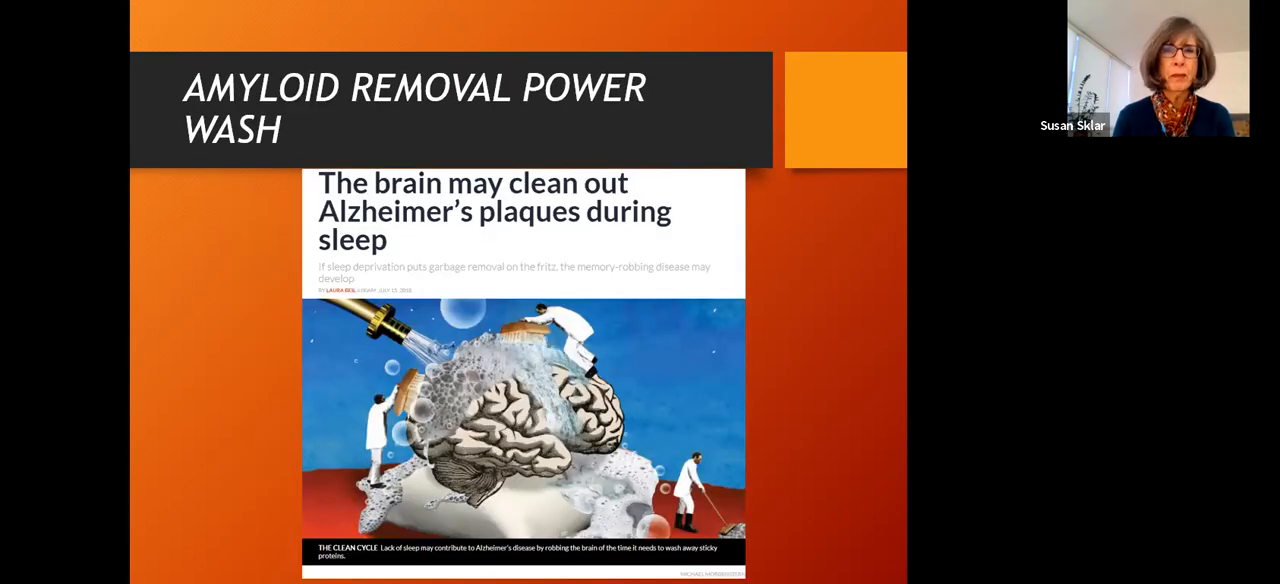
- Advance to the Sleep Phases hypnogram covering 11pm to 7am
key(right)
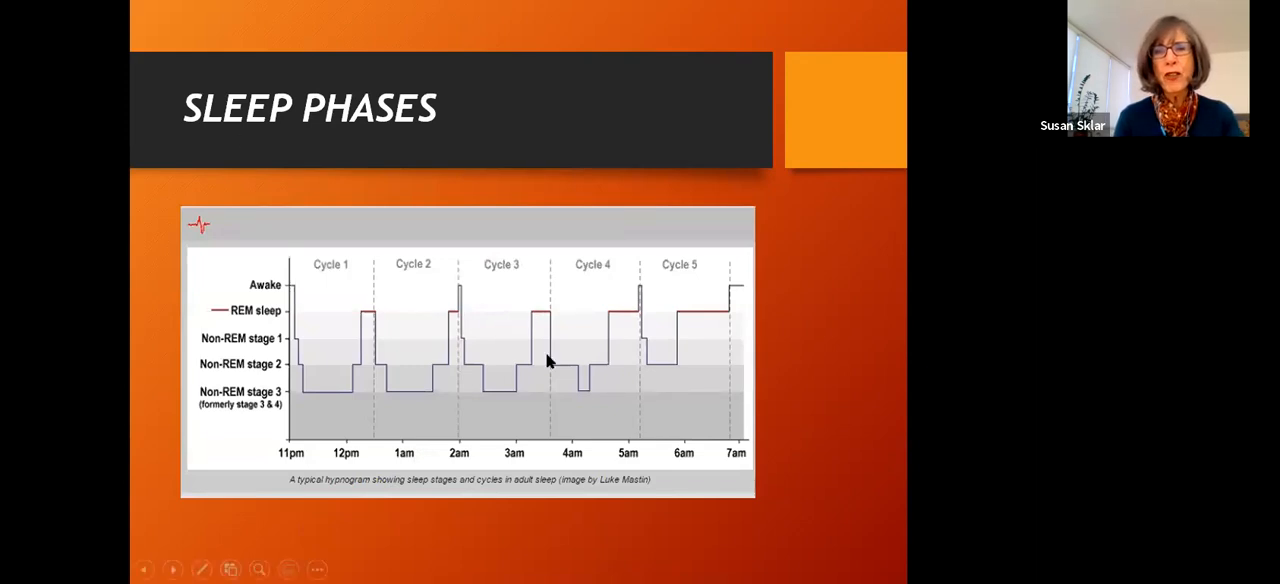
mouse_move(556, 319)
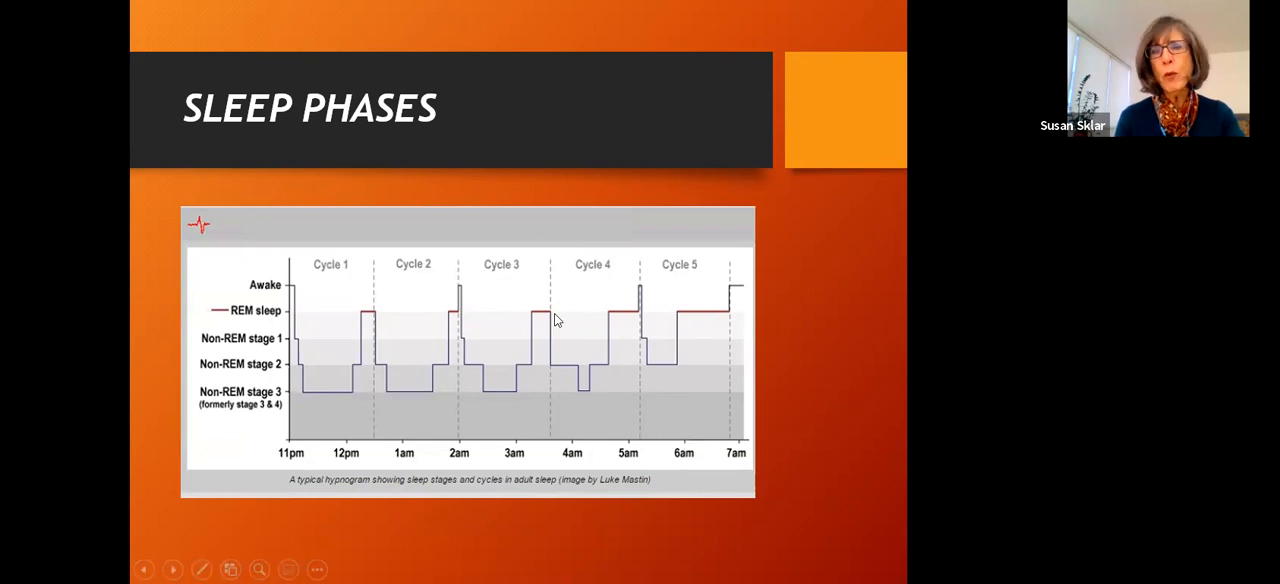
mouse_move(798, 423)
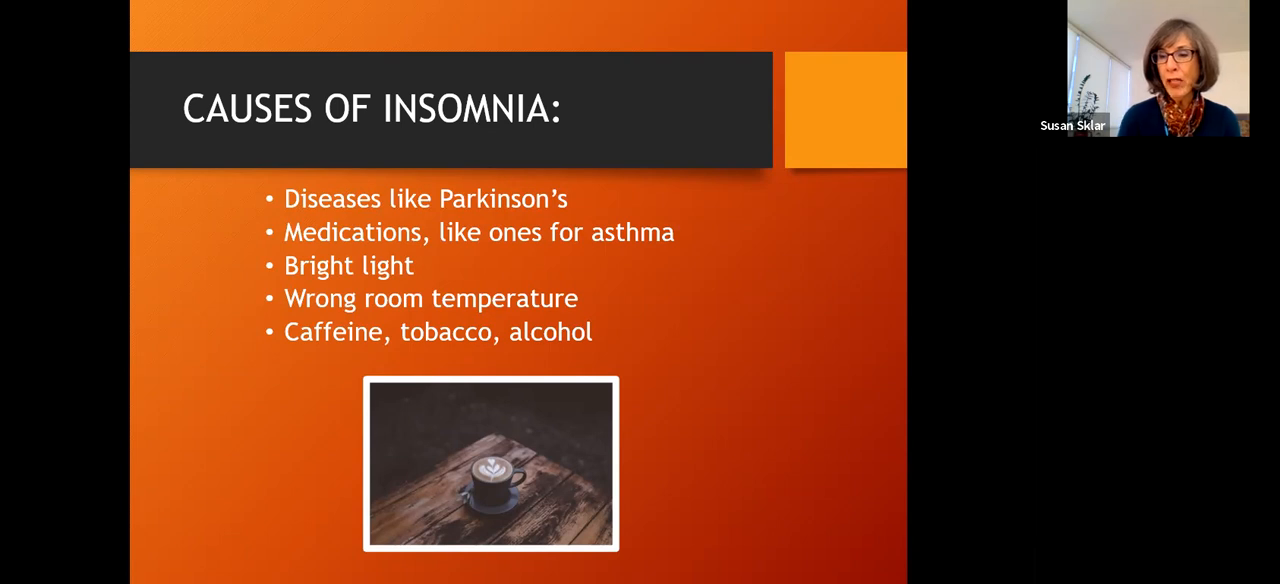
- Advance through Major Sleep Disrupter to the Alcohol Metabolism slide
key(Right)
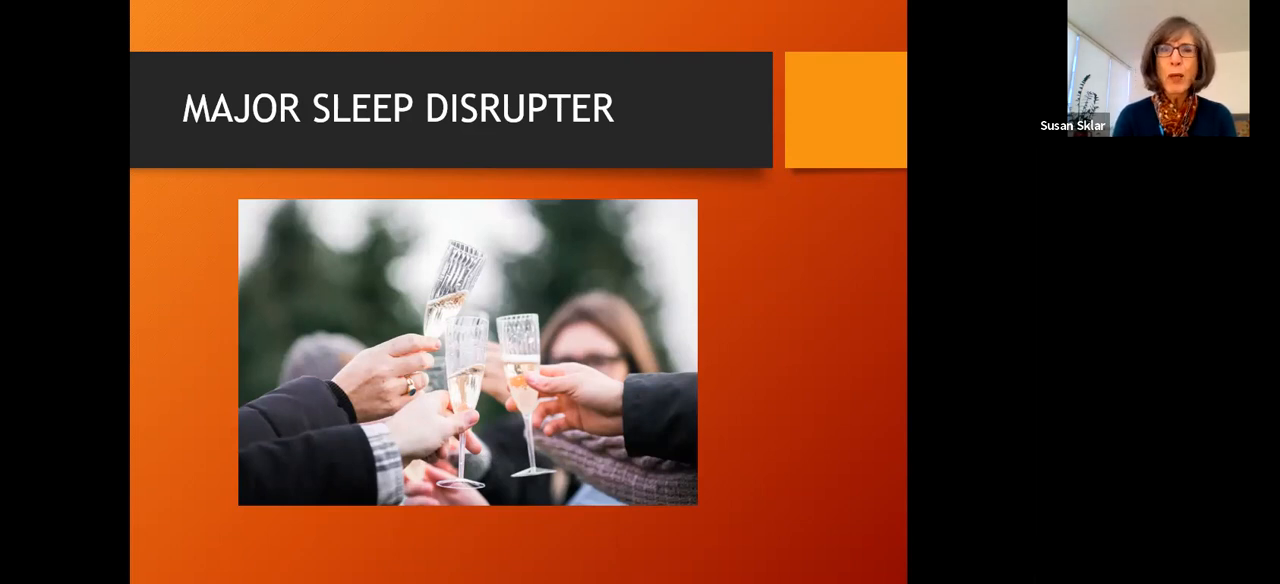
key(right)
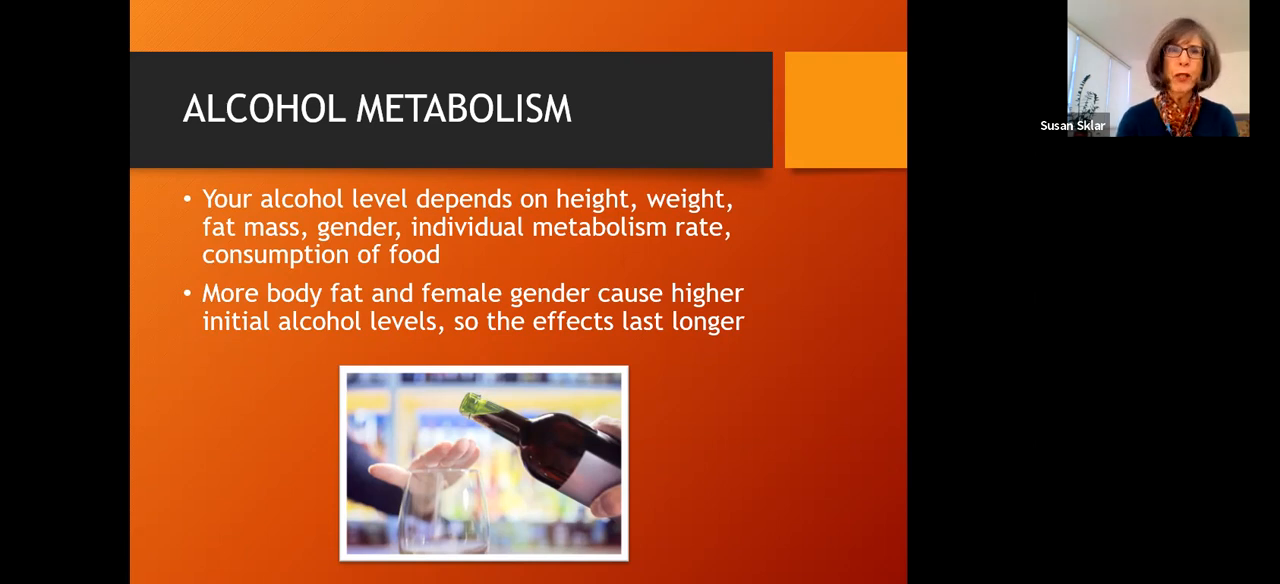
- Advance past Alcohol Metabolism and the sleep doctor's quote to Sleep Changes with Aging
key(Right)
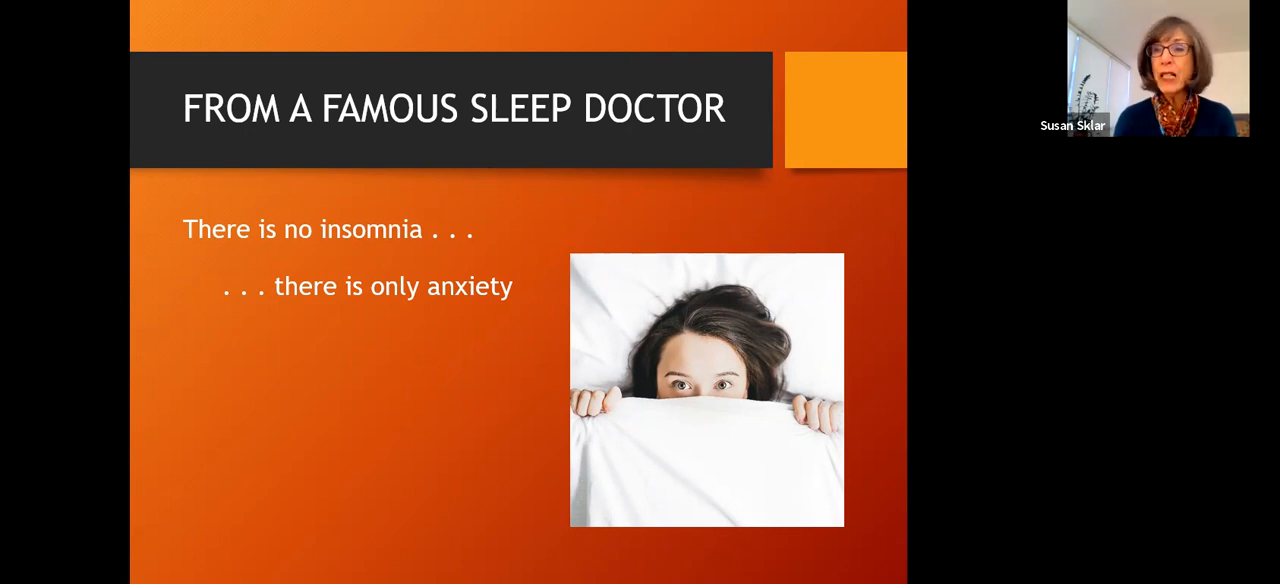
key(right)
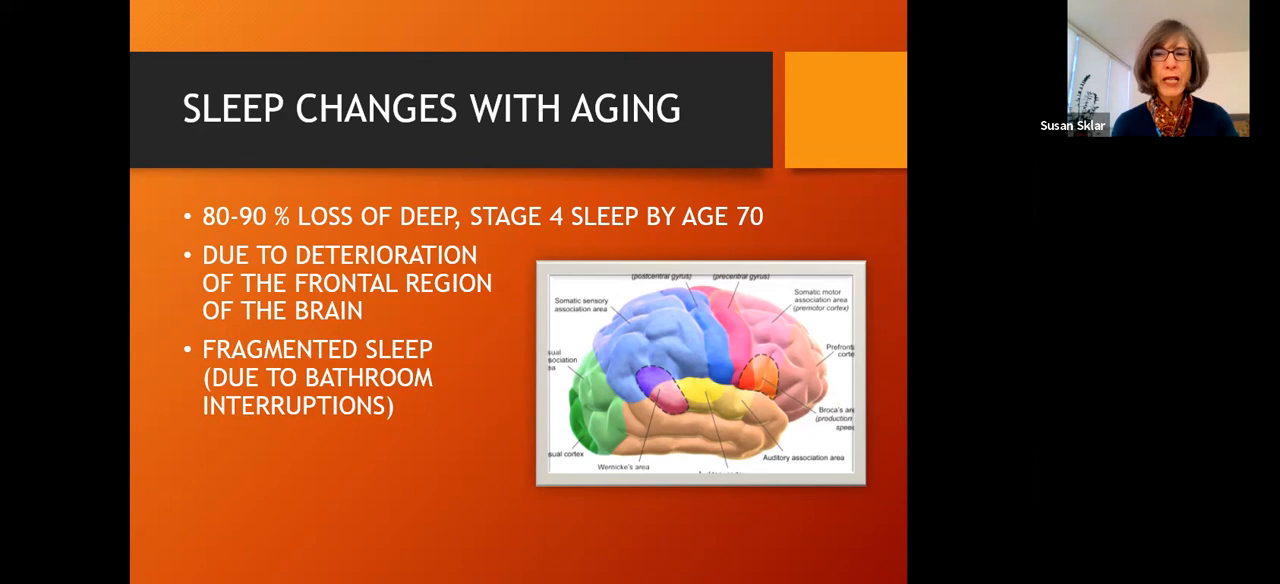
mouse_move(883, 459)
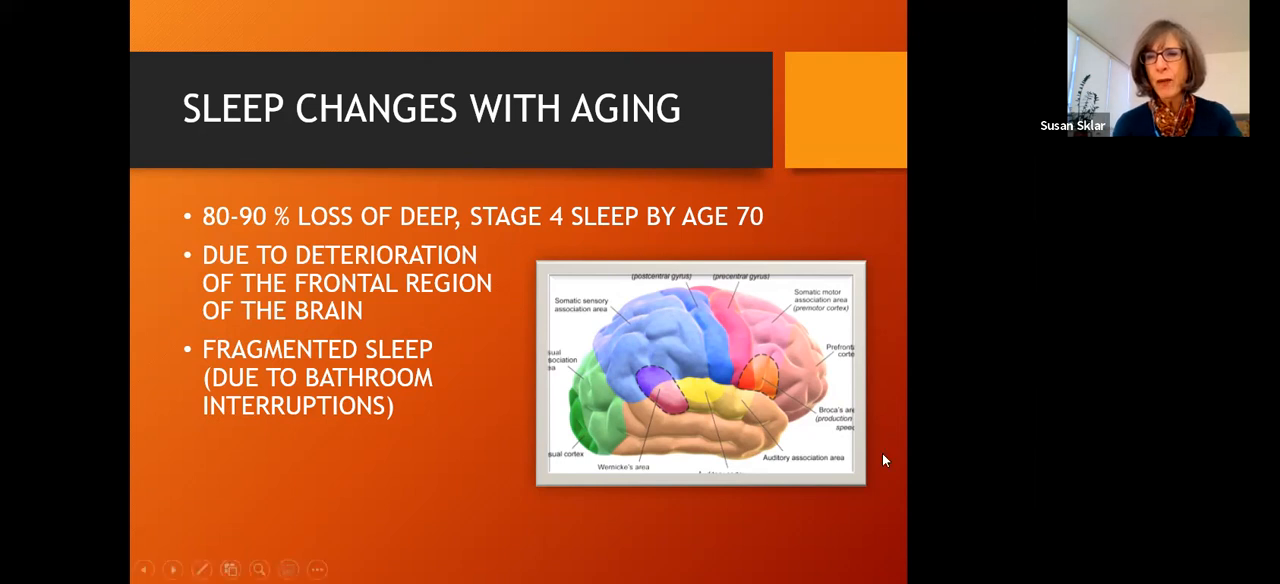
mouse_move(792, 322)
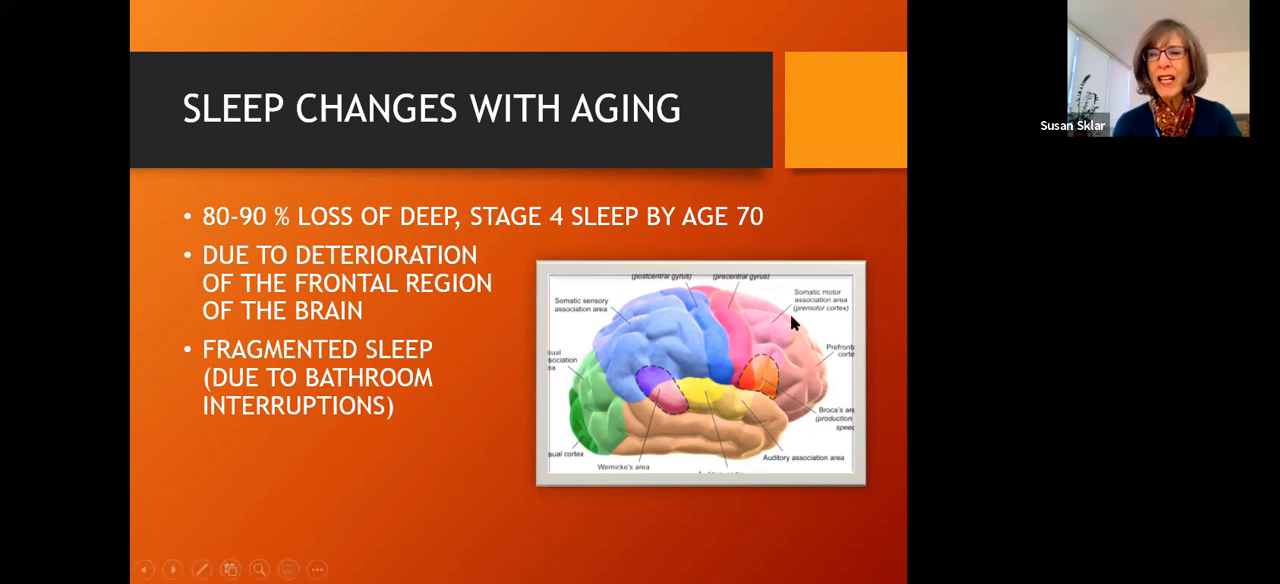
mouse_move(760, 518)
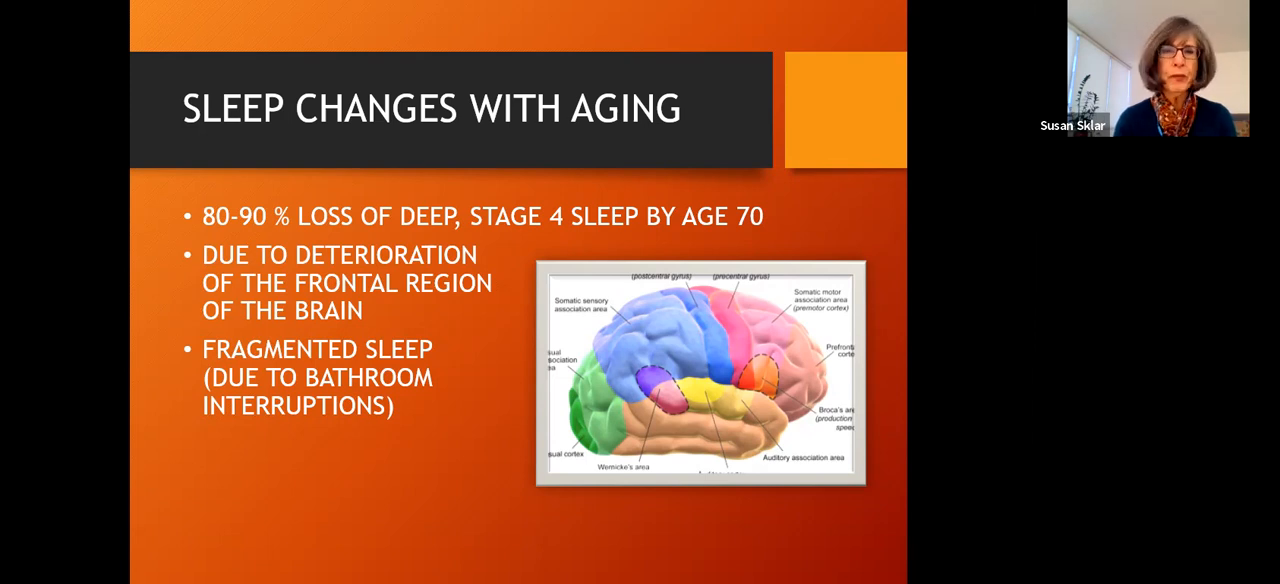
key(right)
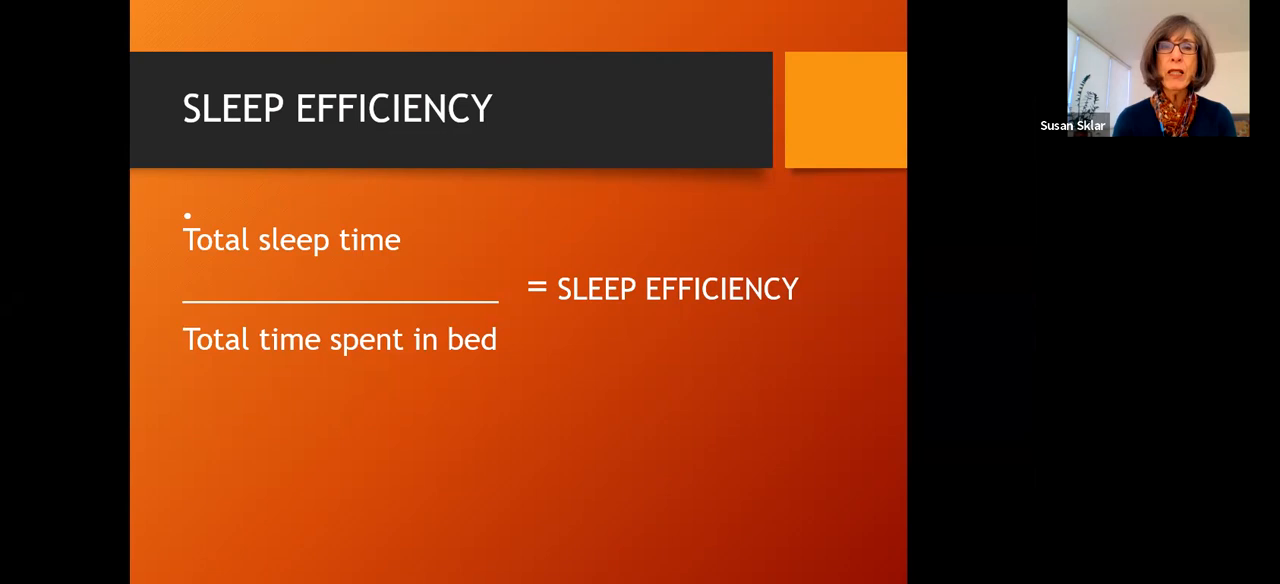
- Show the Sleep Efficiency by Age chart, then advance to Hot Flashes
key(right)
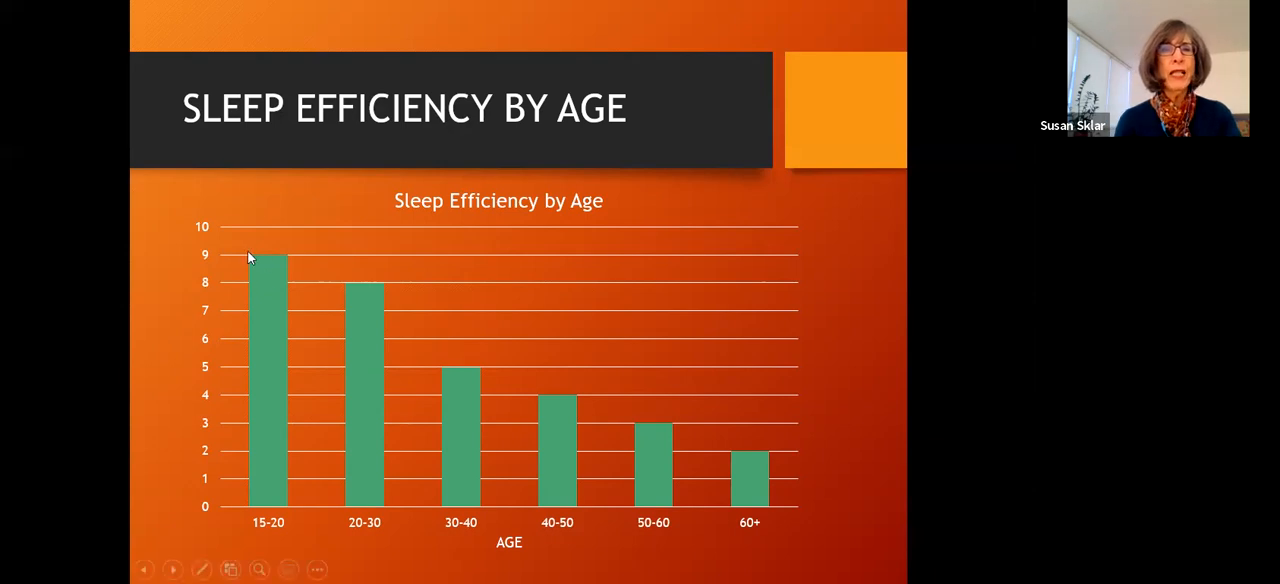
mouse_move(189, 235)
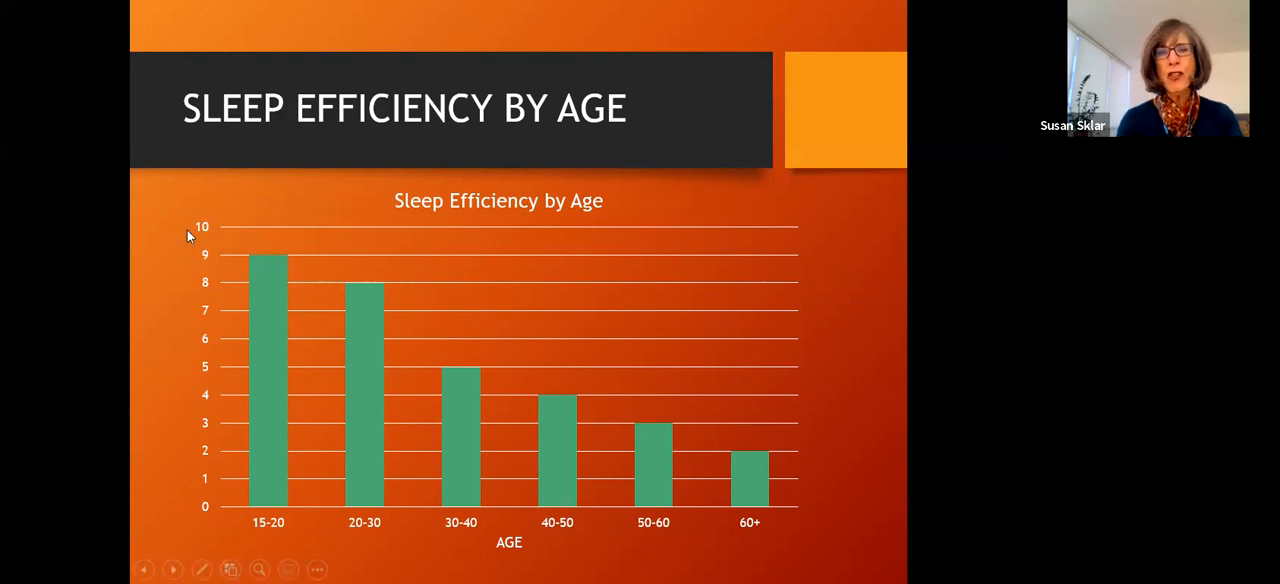
mouse_move(205, 318)
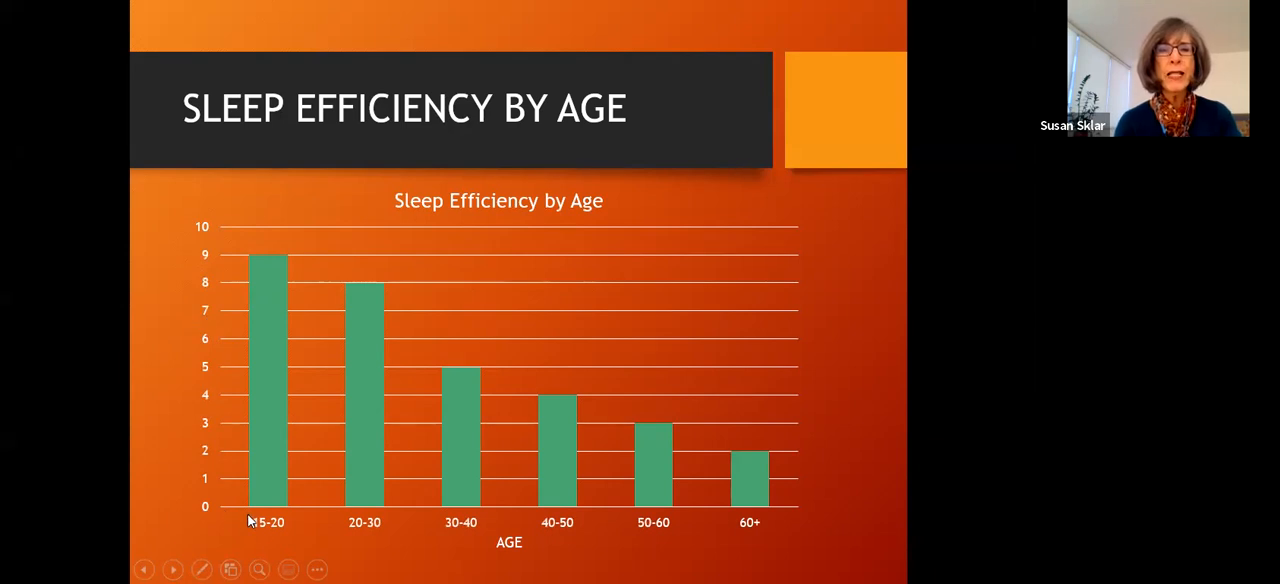
mouse_move(315, 537)
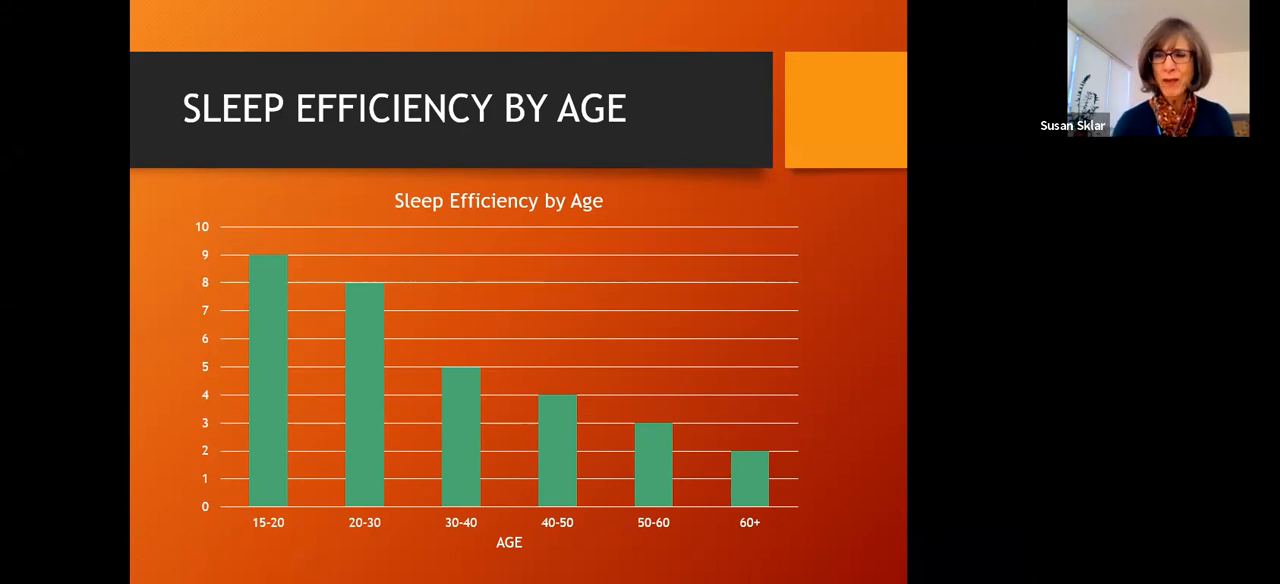
key(right)
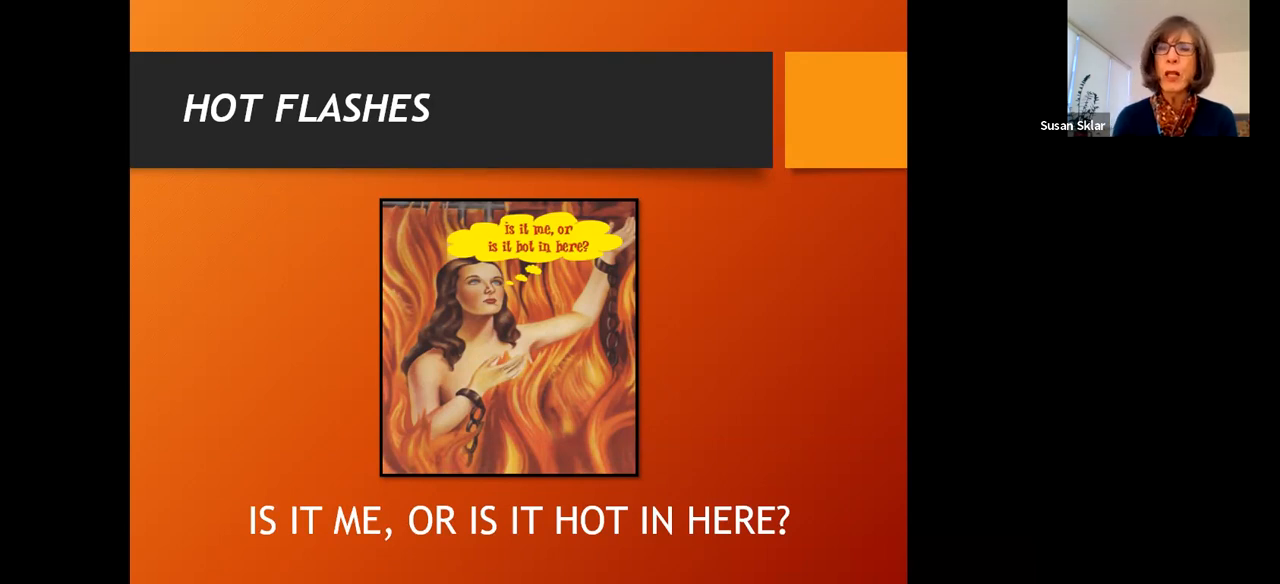
- Move from Hot Flashes to the Medications Disrupt Sleep slide
key(Right)
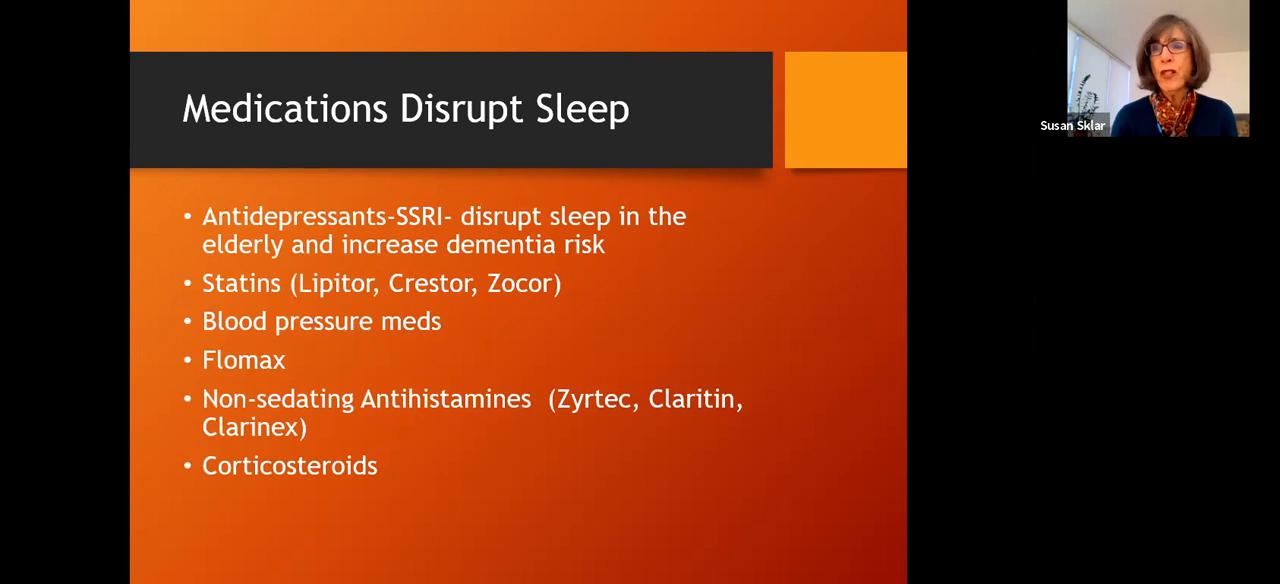
- Advance from the Medications Disrupt Sleep slide to Productivity Above All??
key(Right)
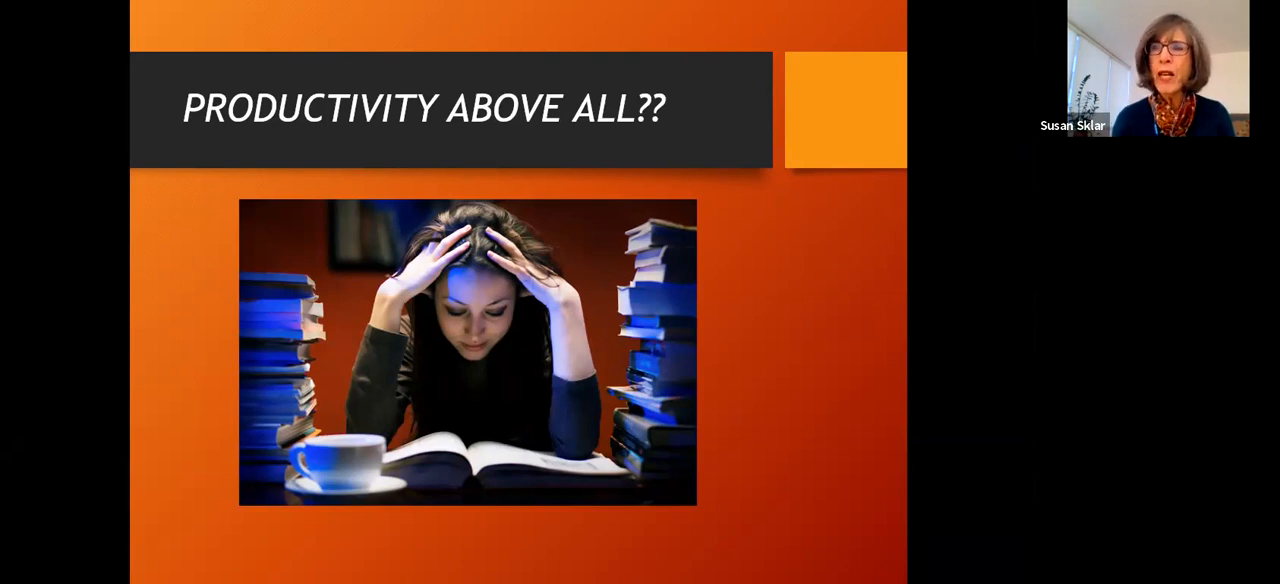
- Advance to the Sleep Disordered Breathing Damages the Brain slide
key(Right)
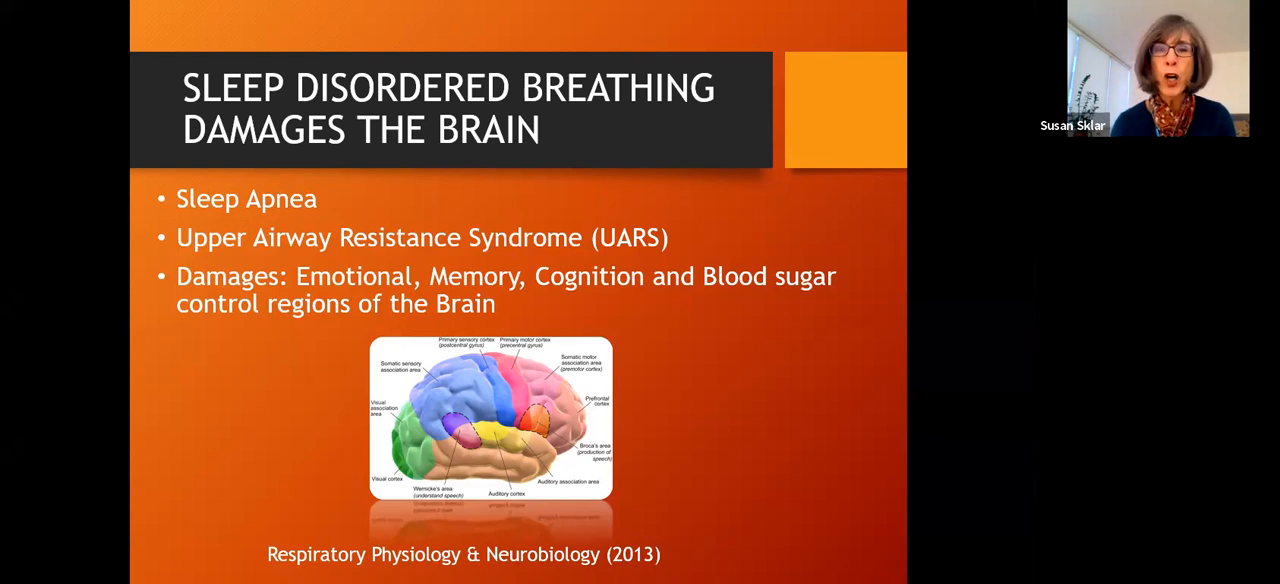
- Advance to the Low Night Time Oxygenation slide with the wrist oximeter photo
key(Right)
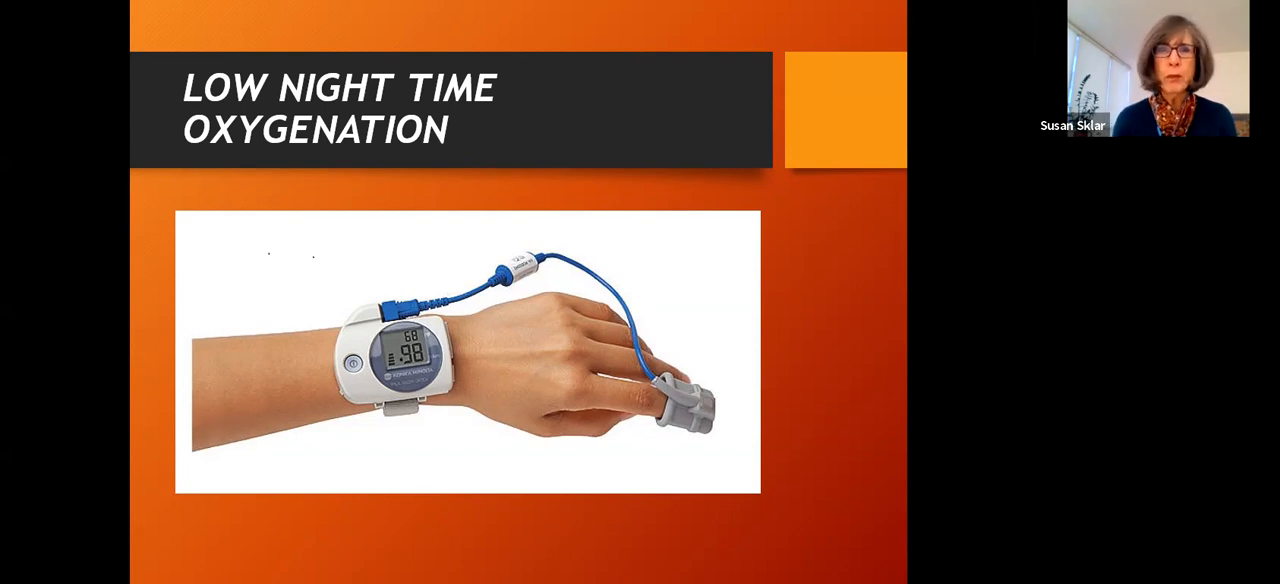
- Advance to the Do You Snore? slide on sleep apnea risk
key(Right)
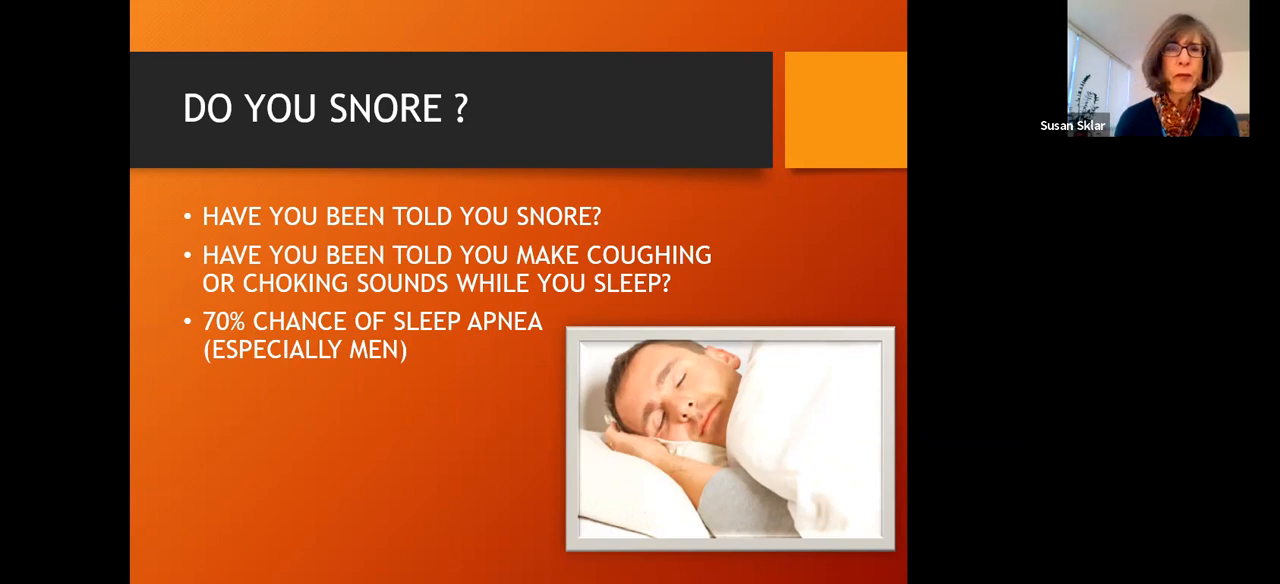
- Advance to the Using Devices at Bedtime?? slide
key(Right)
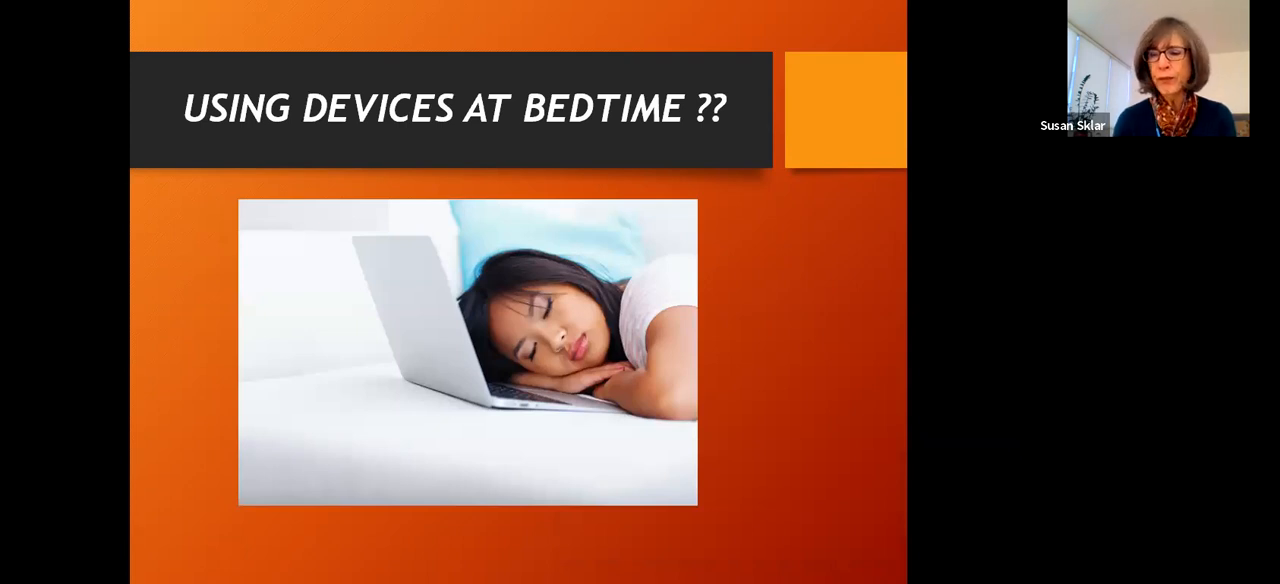
- Advance through Smartphone Screen Time to the Sleep, Dementia and Mortality chart
key(right)
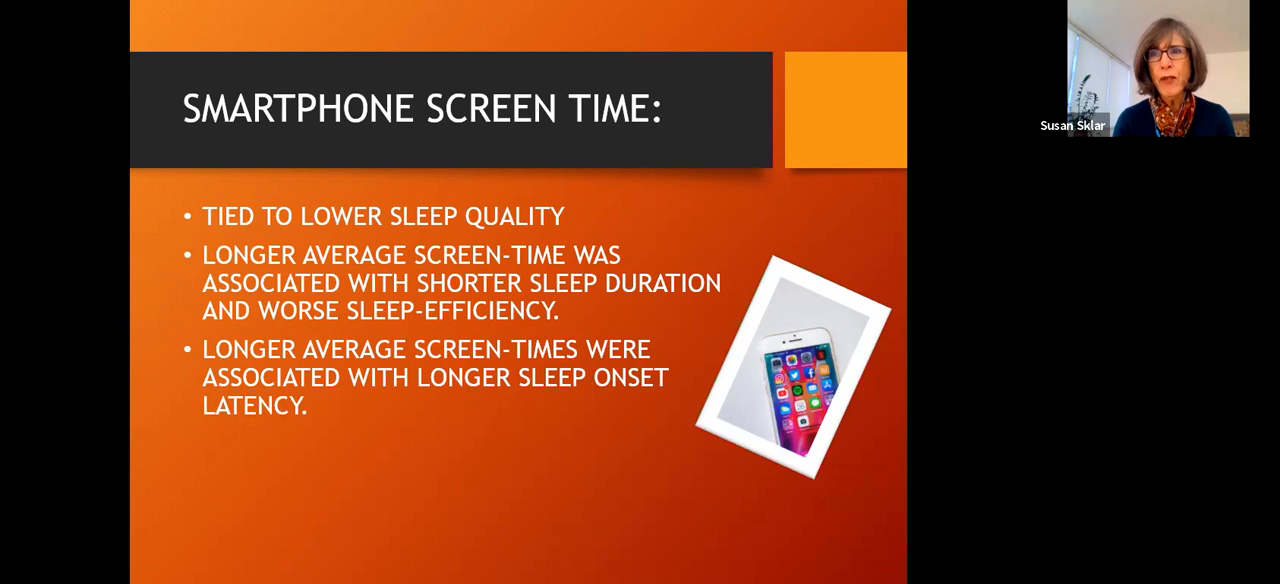
key(Right)
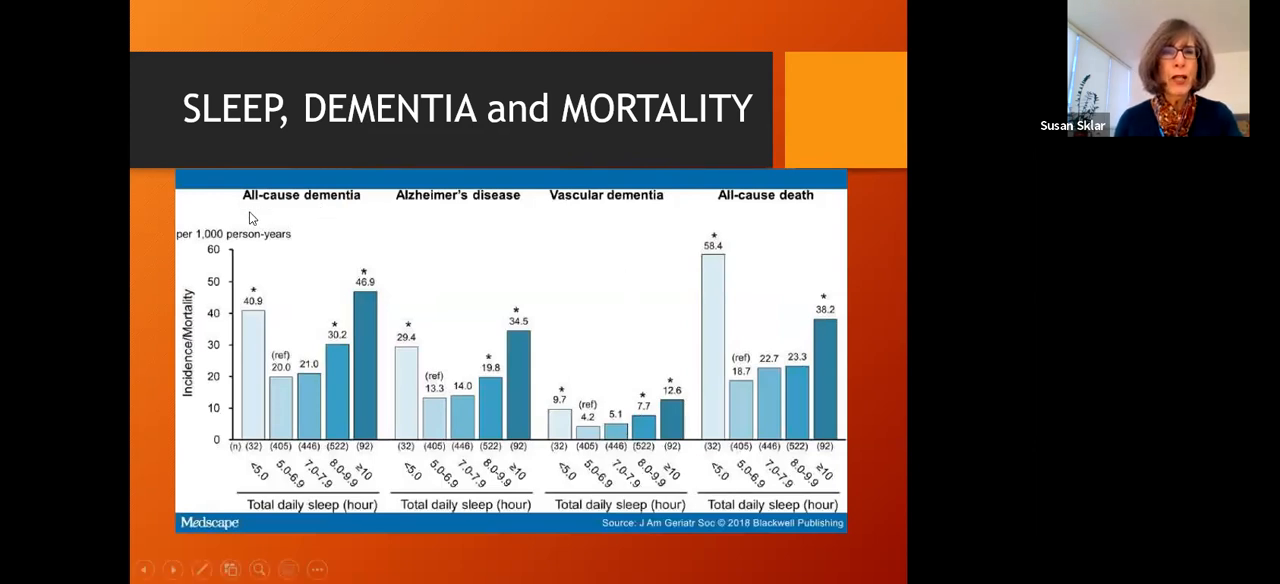
mouse_move(393, 227)
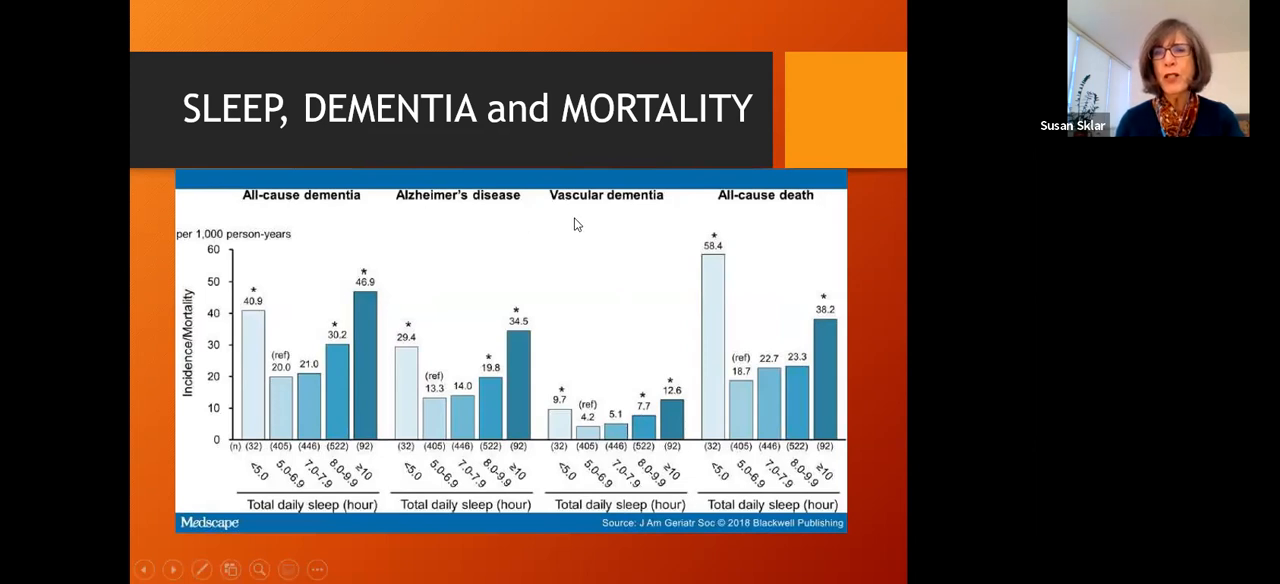
mouse_move(826, 221)
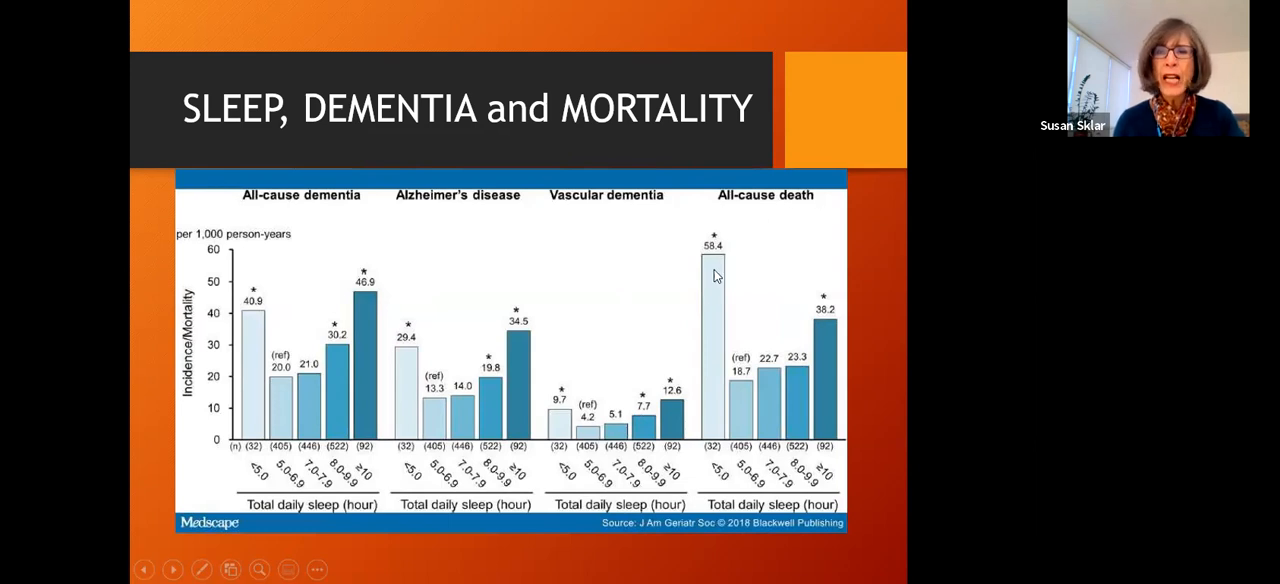
mouse_move(256, 321)
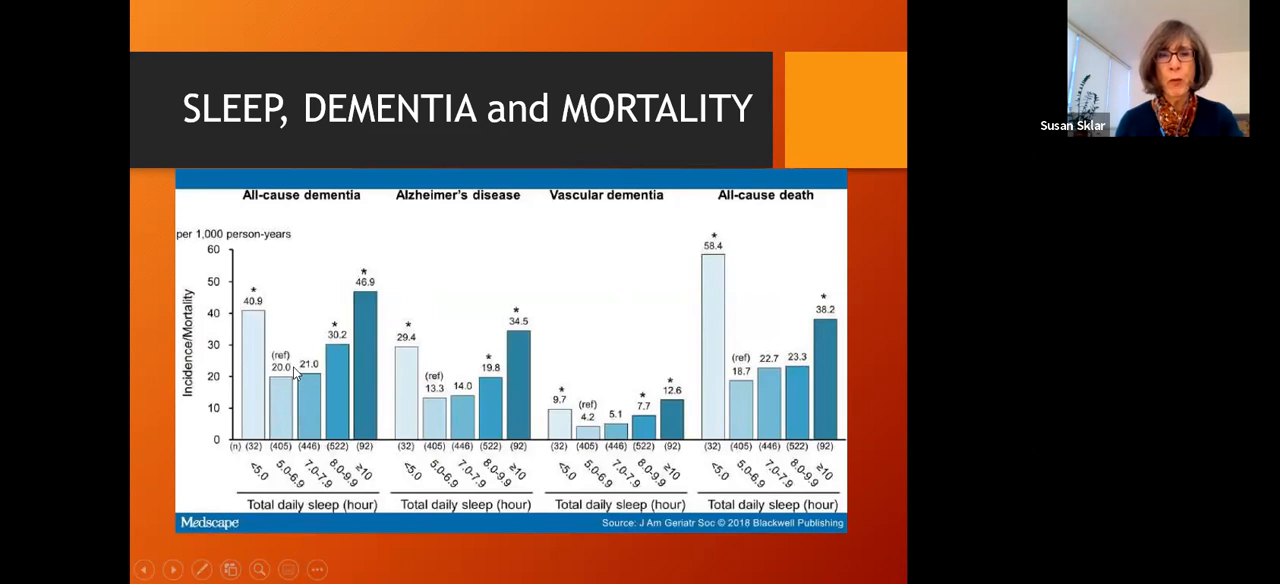
mouse_move(678, 430)
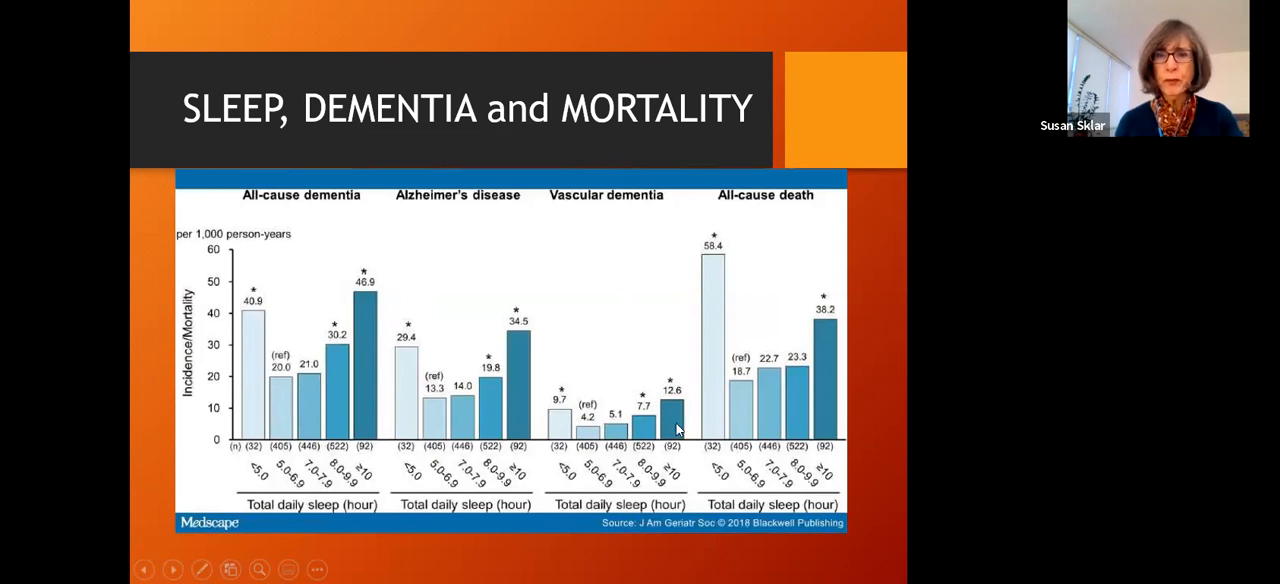
mouse_move(712, 278)
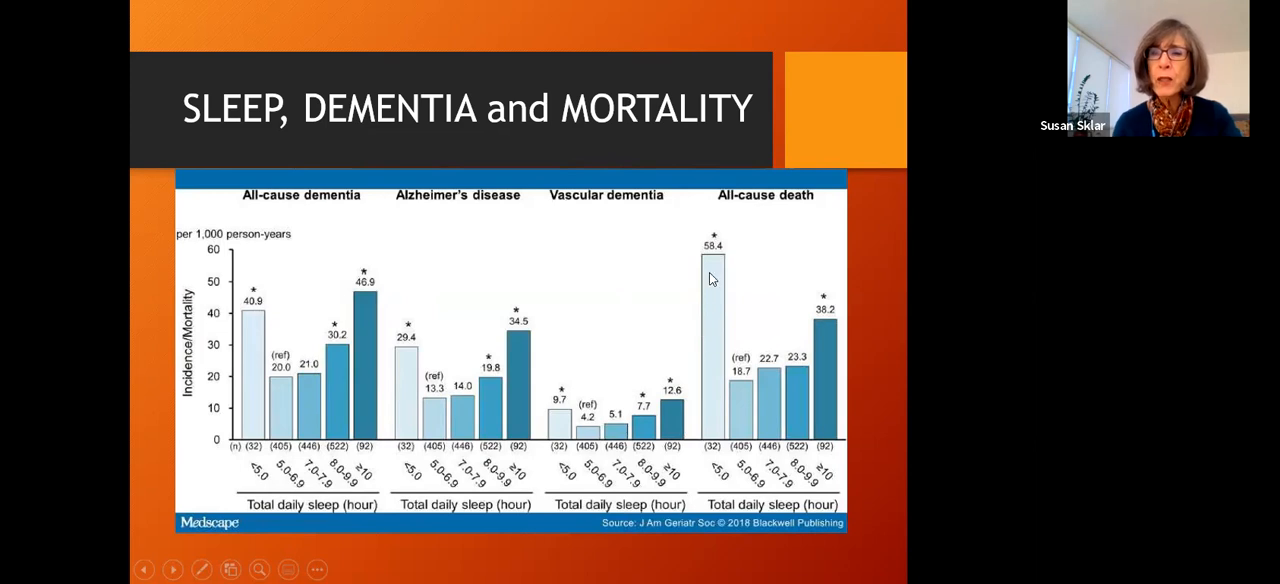
mouse_move(711, 258)
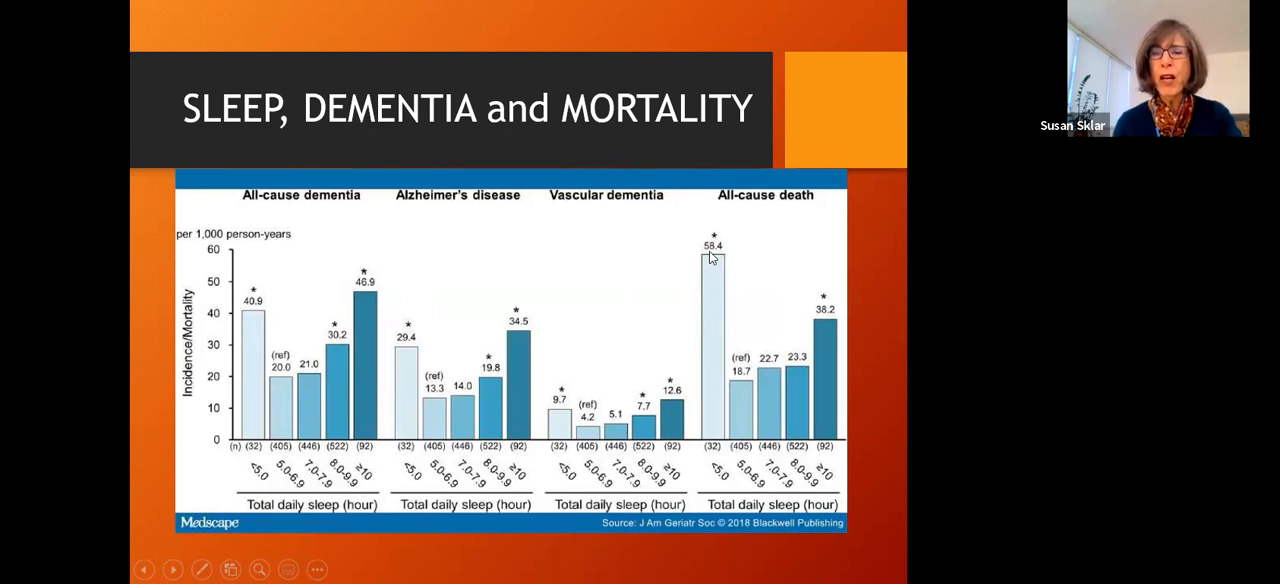
mouse_move(787, 330)
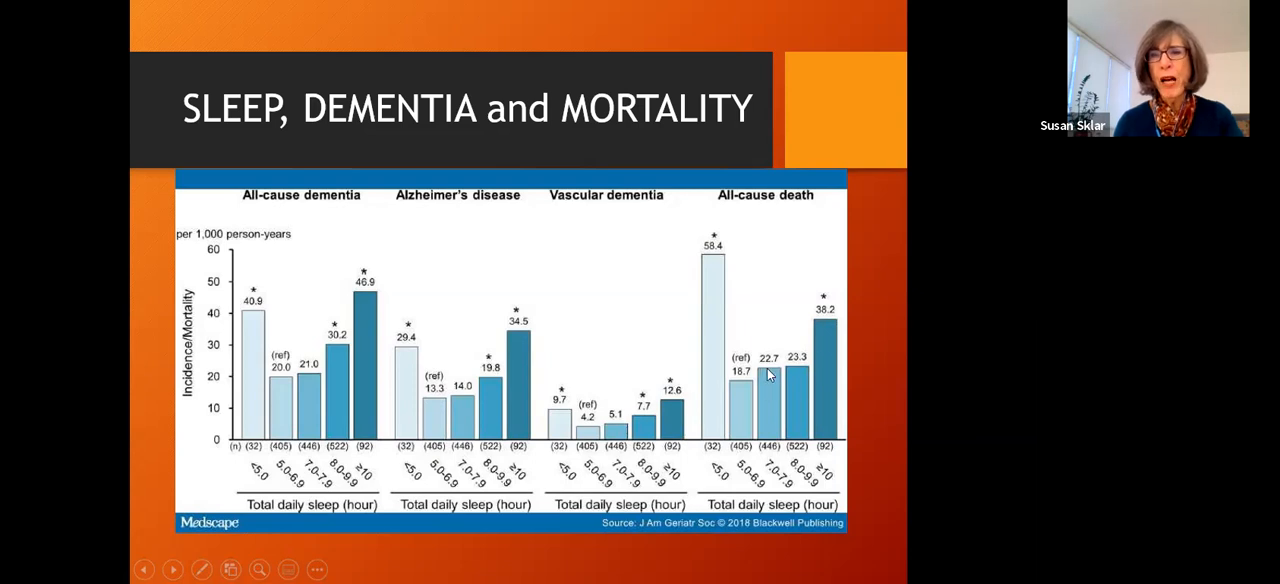
mouse_move(778, 428)
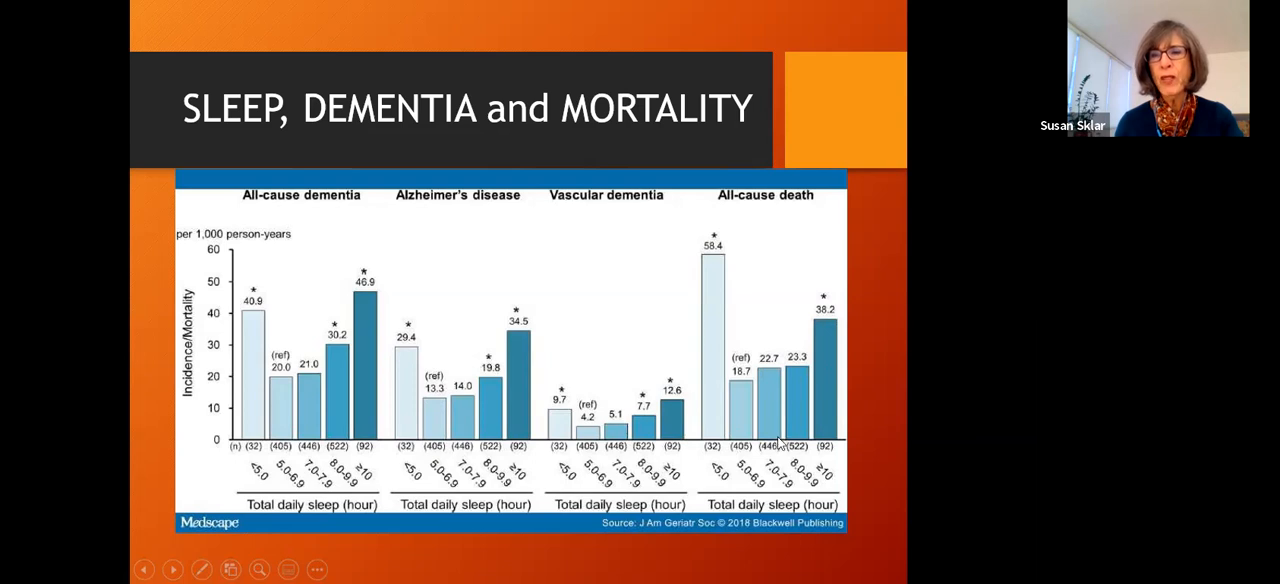
mouse_move(835, 338)
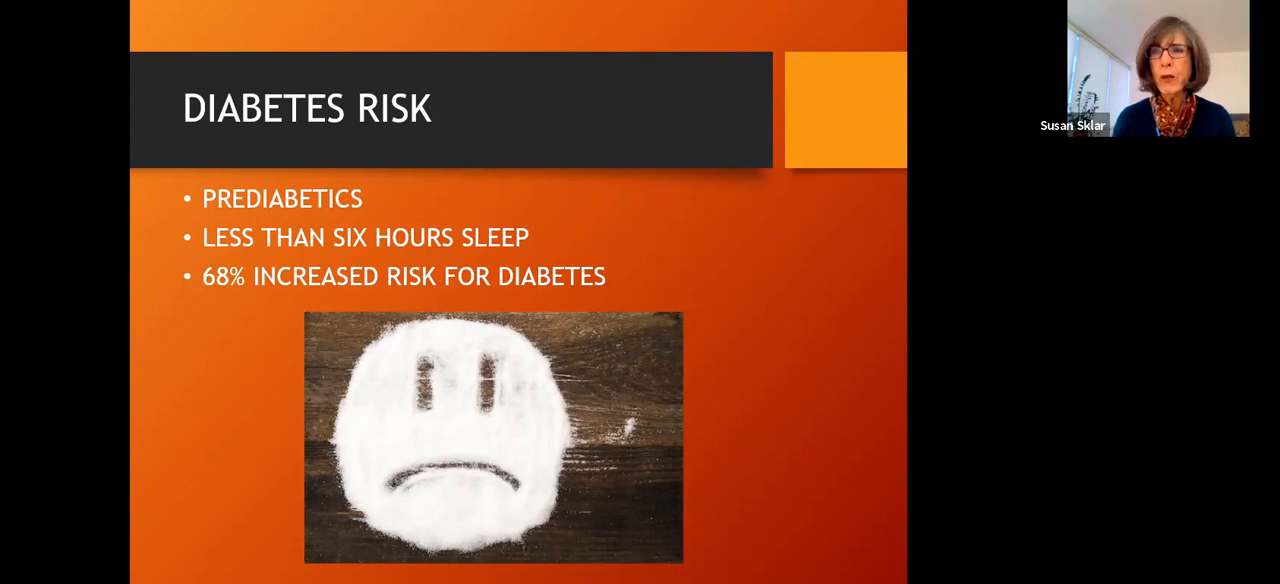
- Advance from the Diabetes Risk slide to the Obesity slide
key(right)
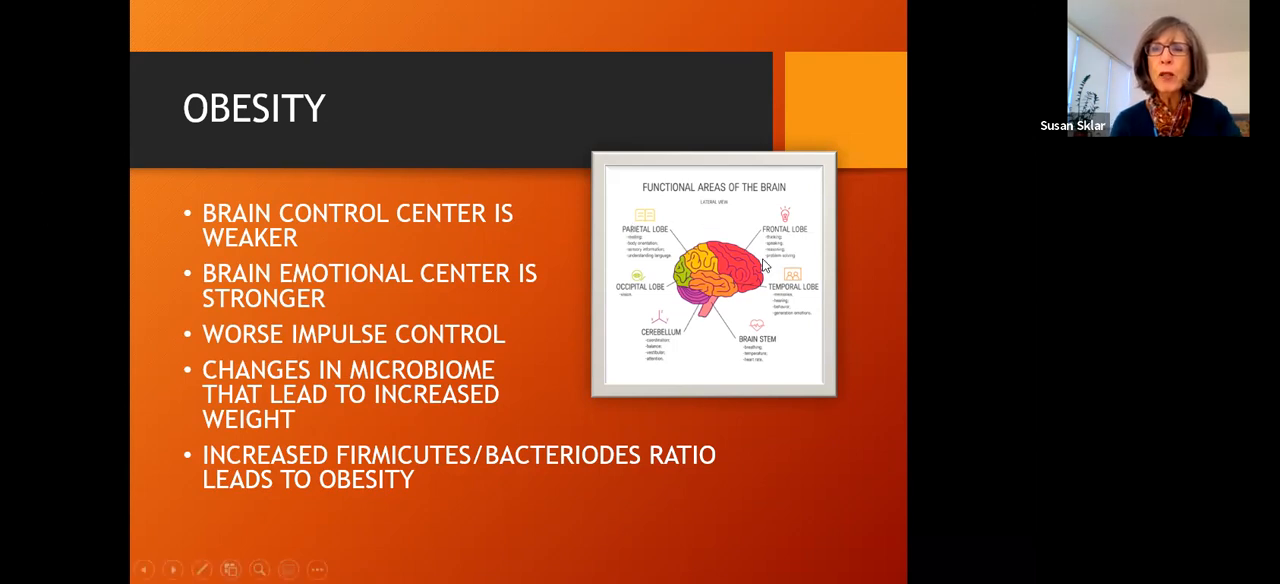
mouse_move(750, 278)
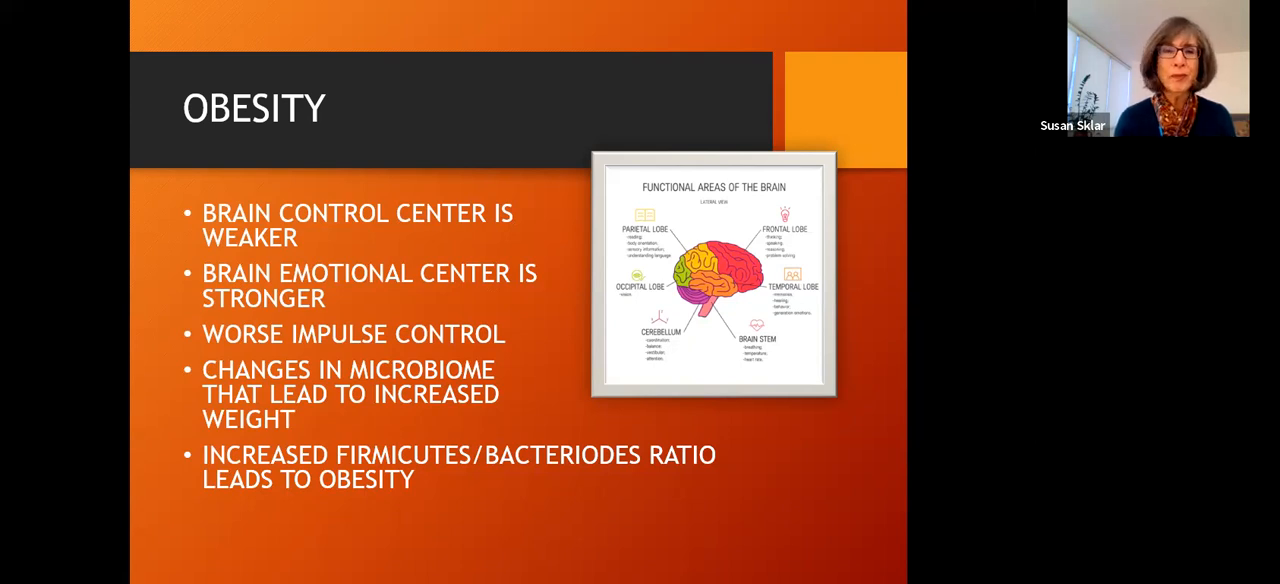
- Advance to the Sleep Deprivation and Appetite Changes slide
key(right)
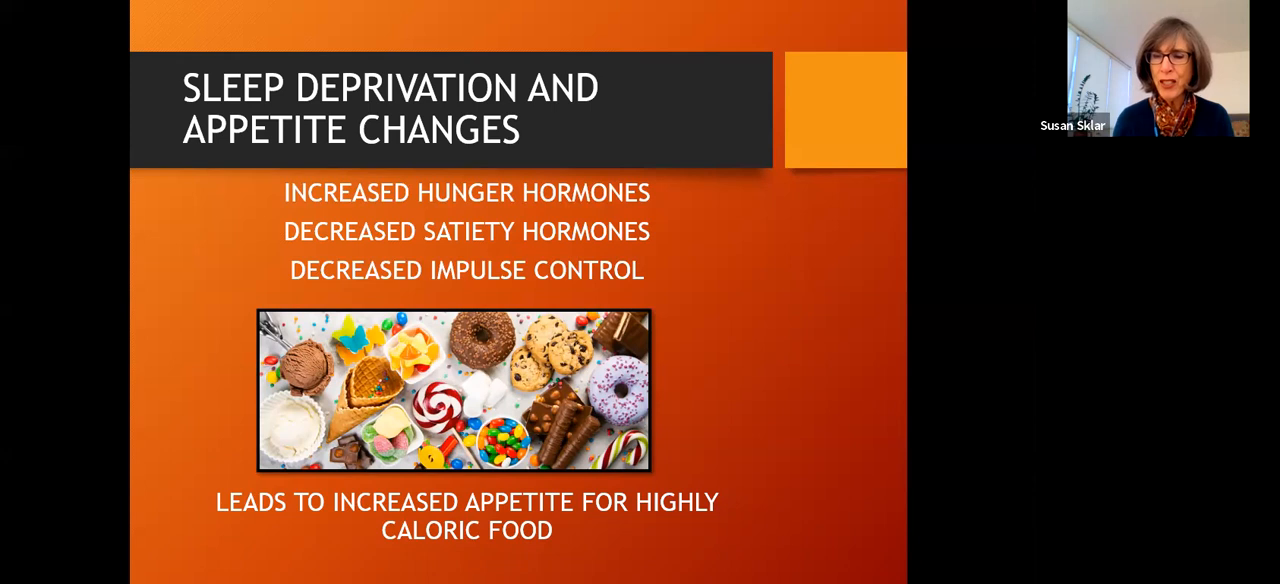
- Advance to the Sleep Deprivation and Mood slide
key(Right)
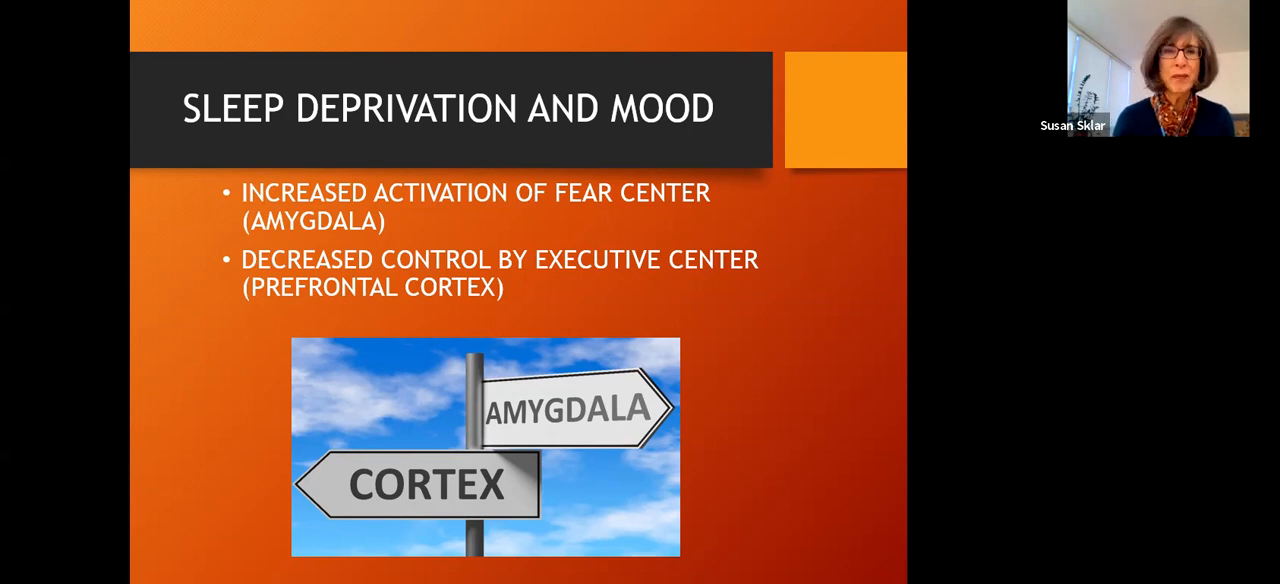
- Advance to the Sleep Disturbances Cause Premature Aging slide
key(right)
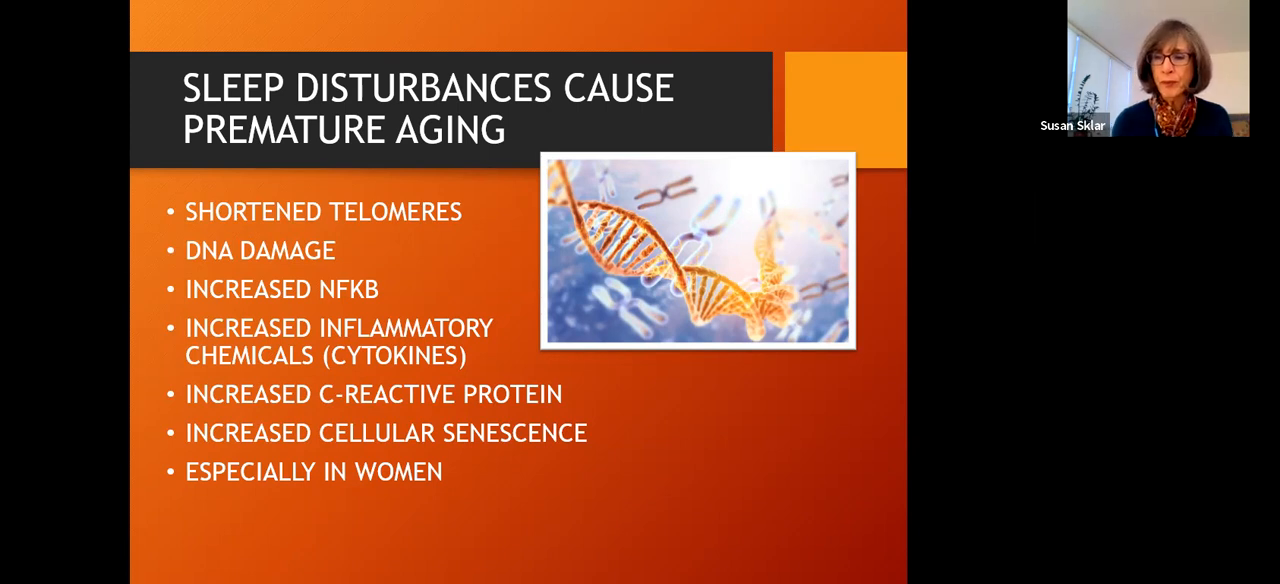
- Advance from the premature aging slide to the 'Proud of Lack of Sleep' slide
key(Right)
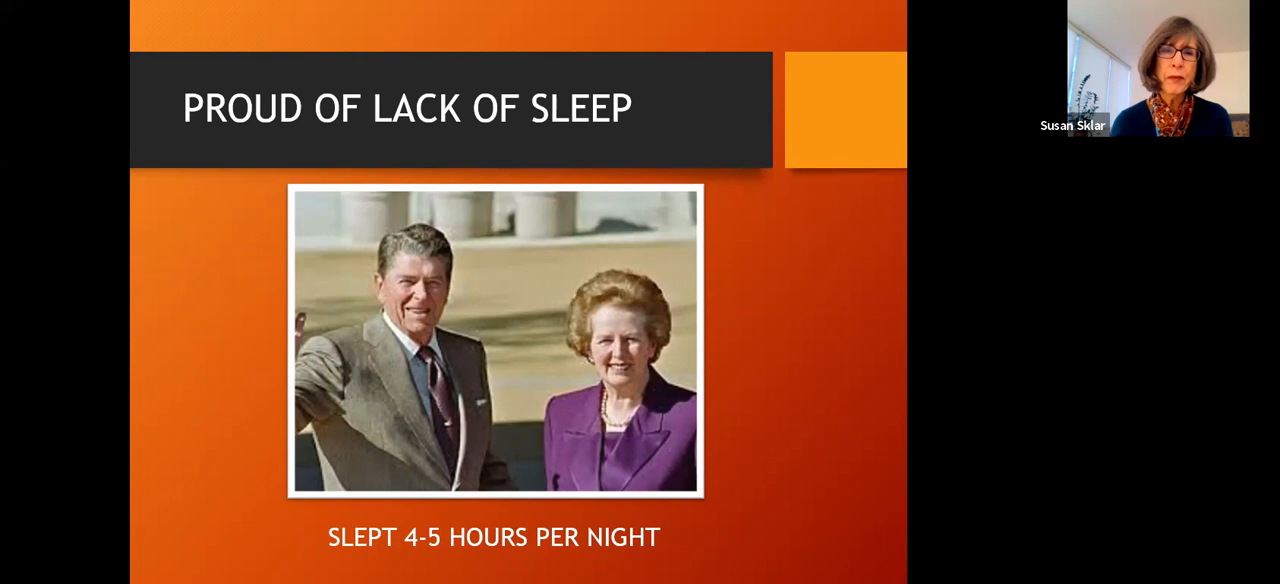
- Advance from 'Proud of Lack of Sleep' to the Sleep Solutions baby photo slide
key(Right)
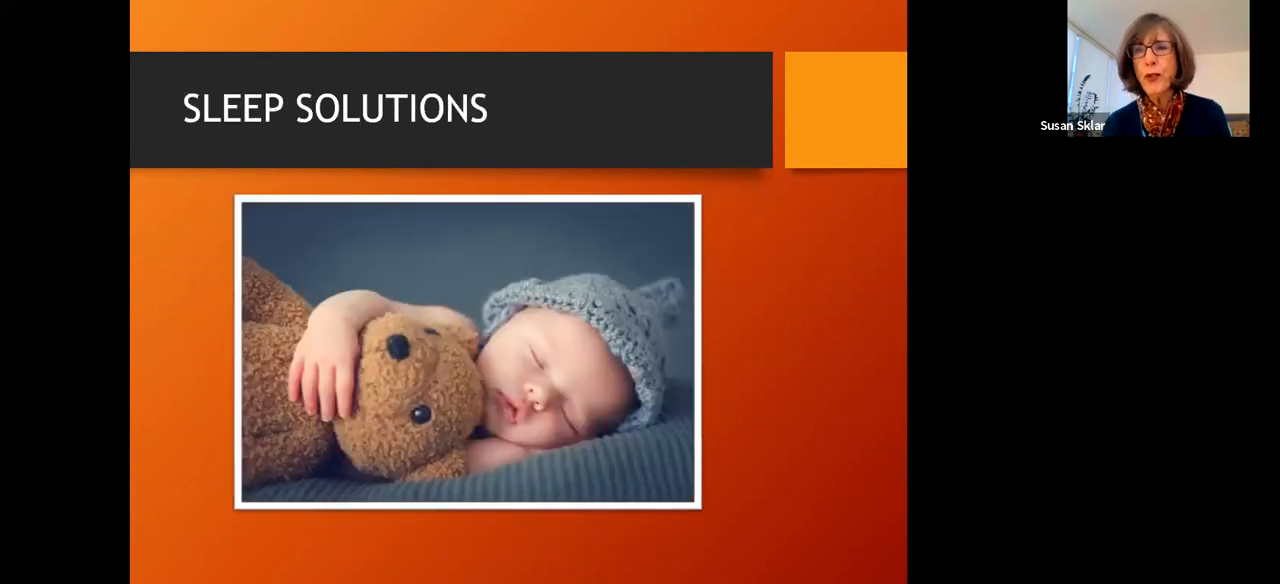
- Show the Sleep Solutions schedule bullets, then advance to the circadian rhythm slide
key(Right)
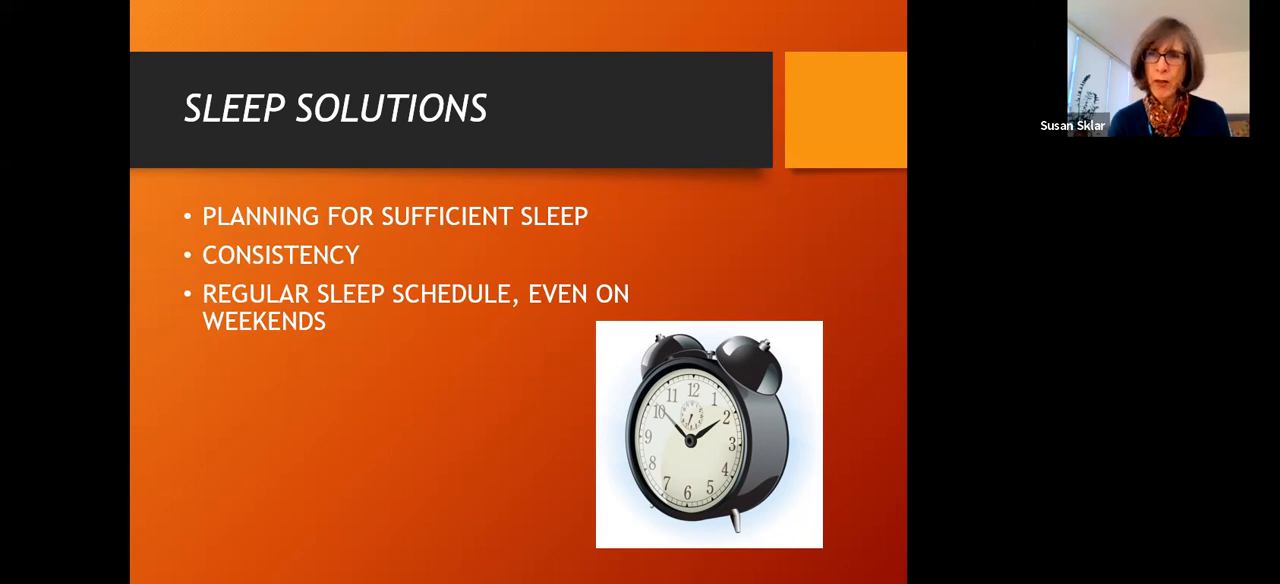
key(right)
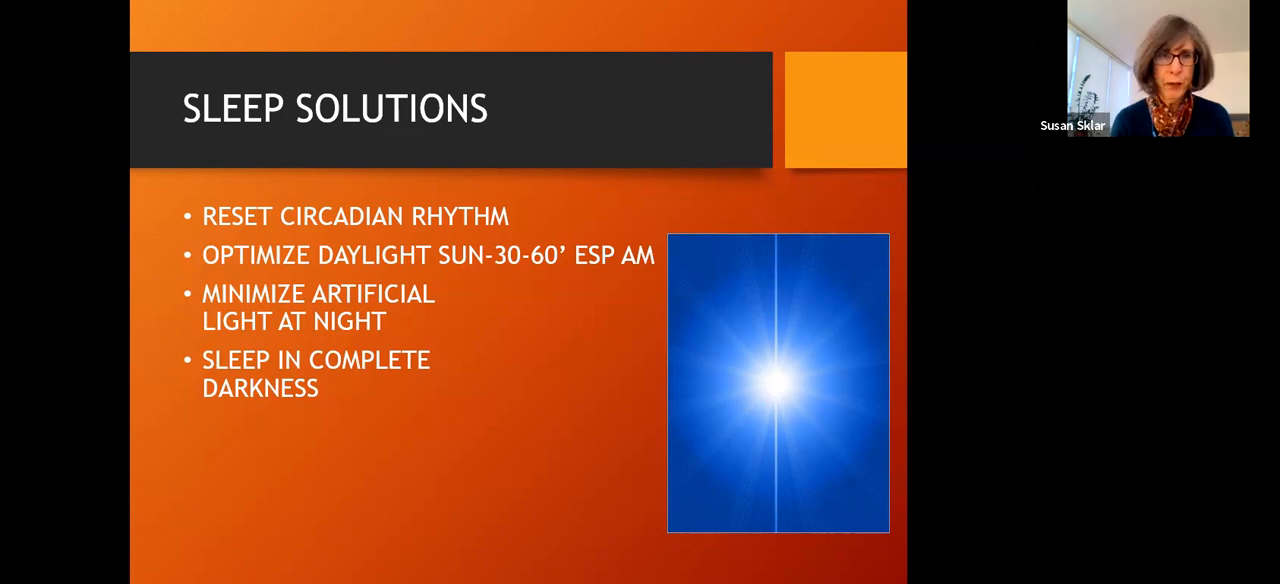
- Advance from the circadian rhythm slide to 'What About Prescription Sleeping Pills?'
key(right)
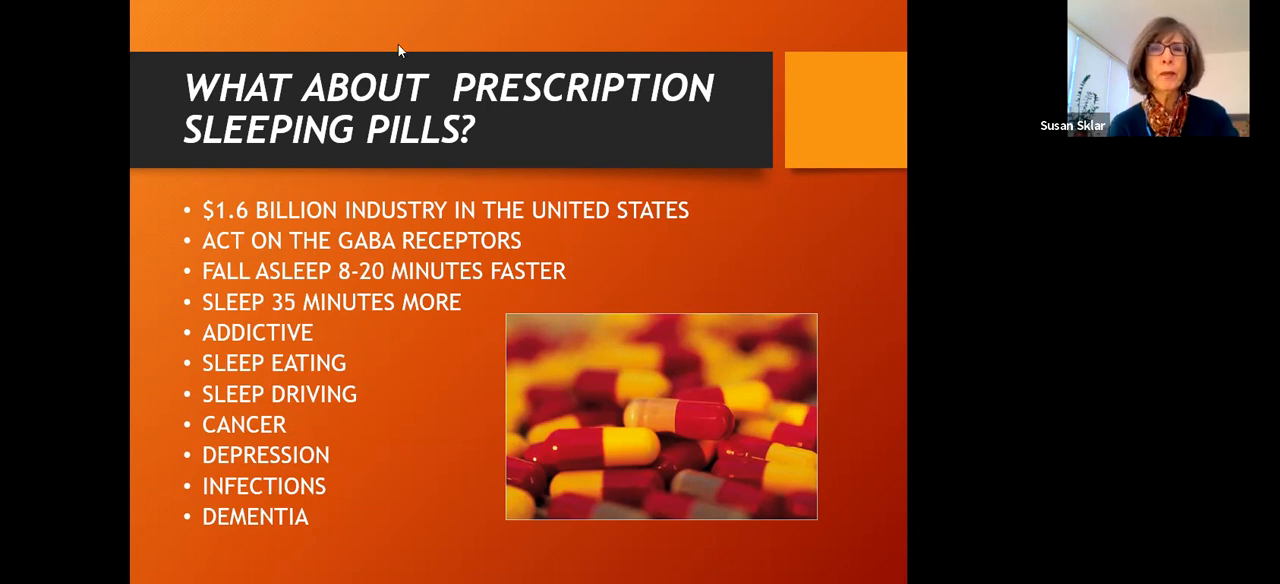
mouse_move(480, 290)
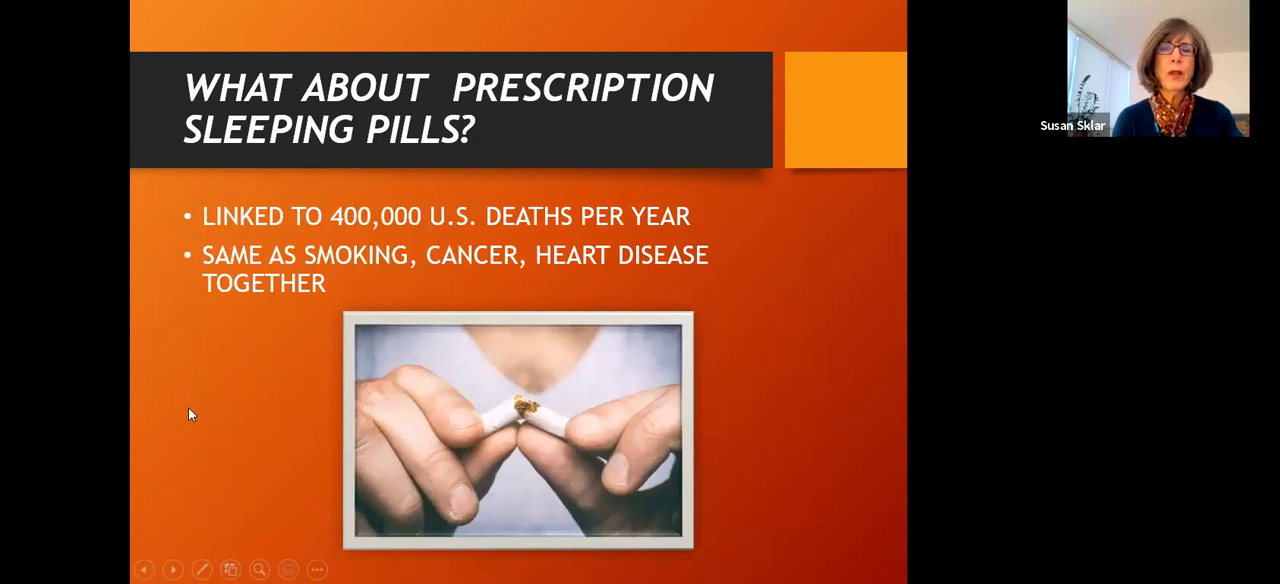
mouse_move(200, 419)
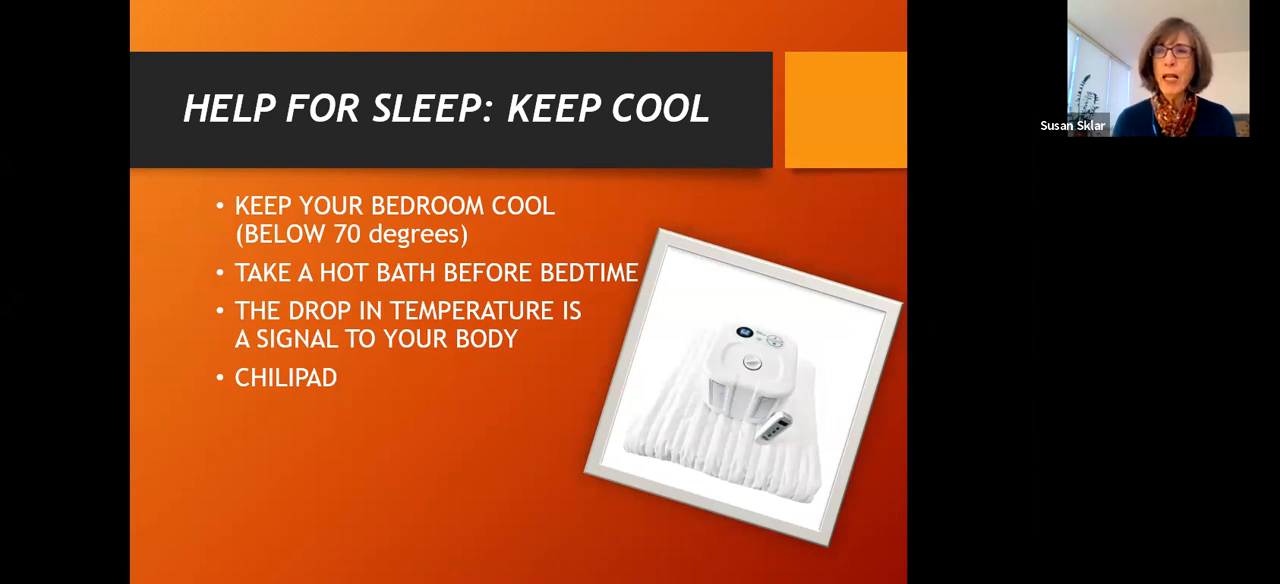
- Advance from the Keep Cool slide to the 'Help for Sleep: CBT-I' slide
key(right)
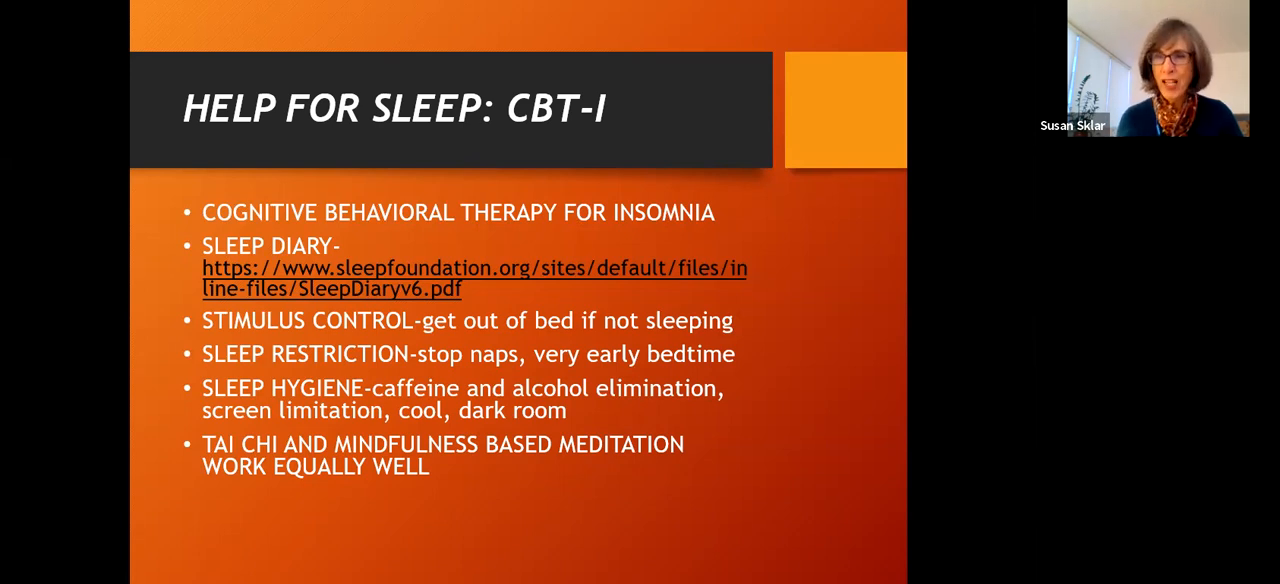
- Advance to the meditation, relaxation, yoga and tai chi Help for Sleep slide
key(right)
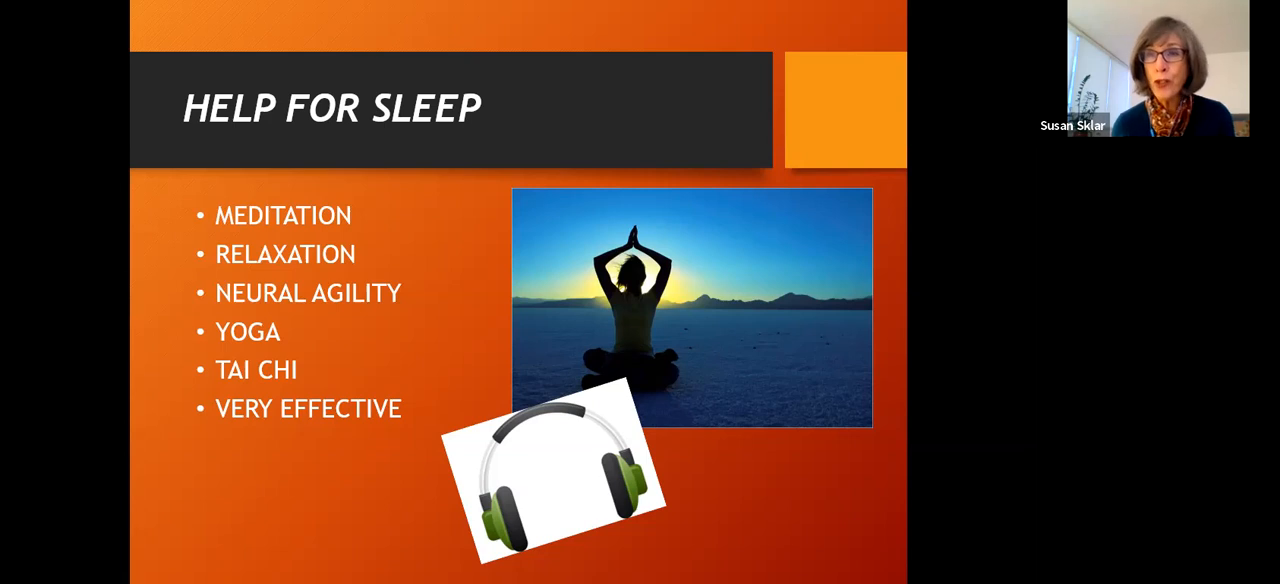
- Advance to the 'Help for Sleep: Hormones – Estrogen' slide
key(right)
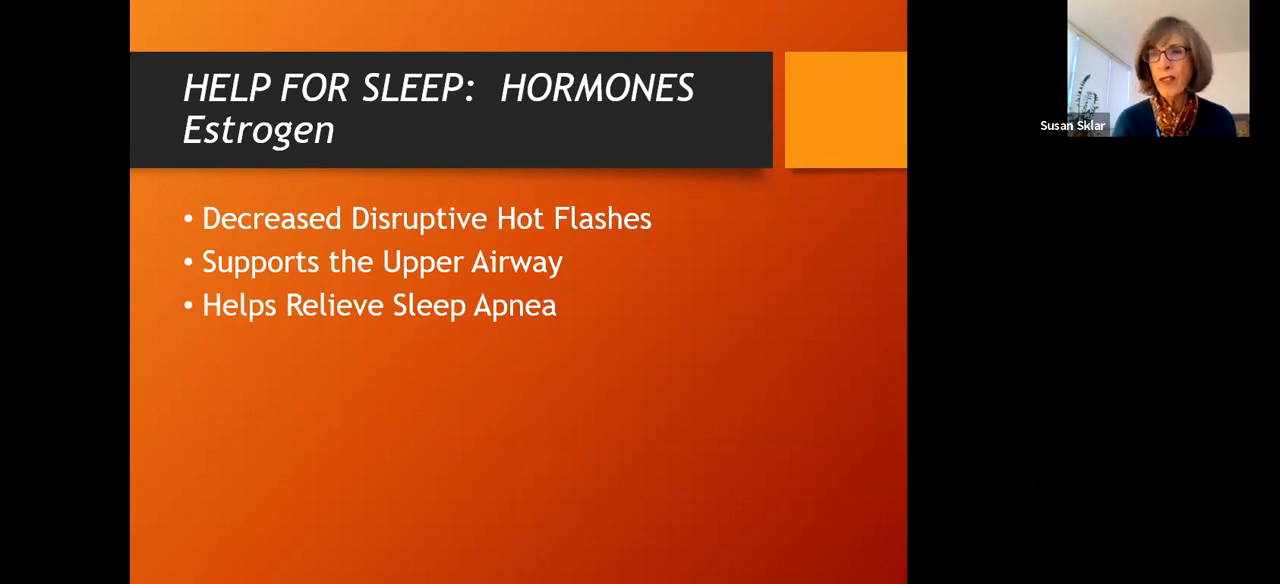
key(Right)
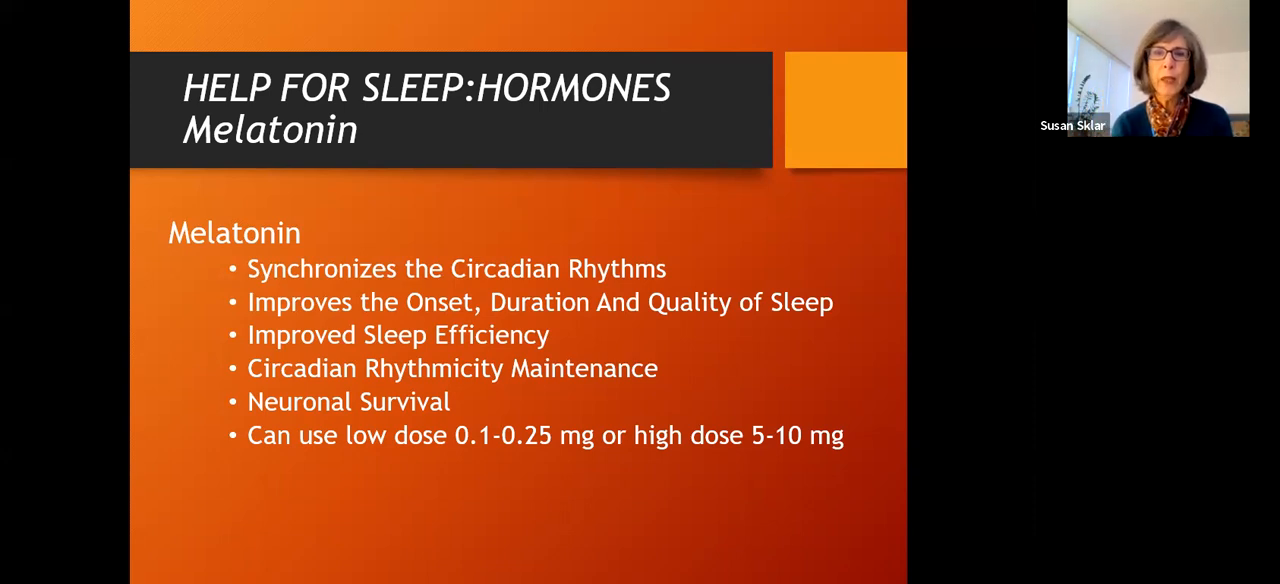
- Advance through the Peptides slide to the CJC/Impamorelin sleeping woman slide
key(Right)
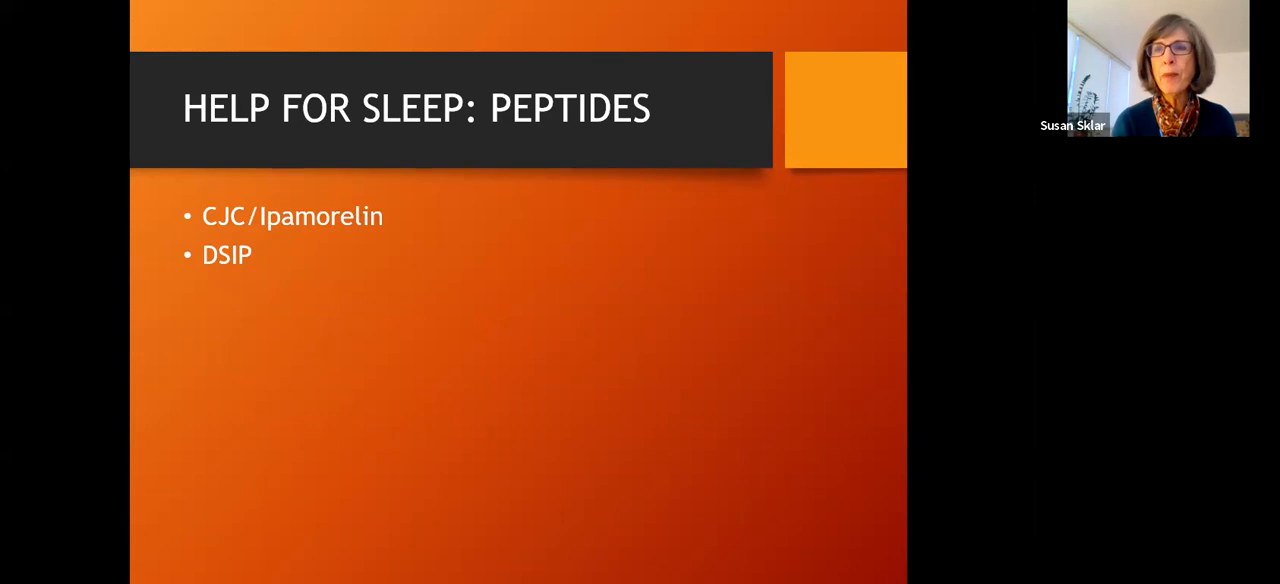
key(Right)
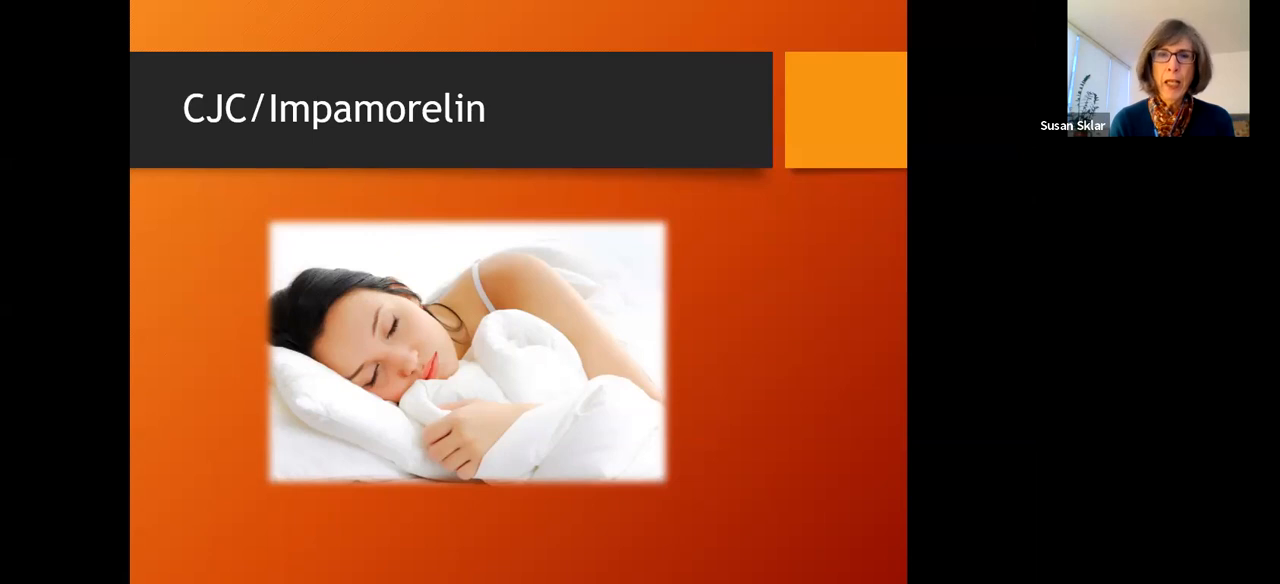
key(Right)
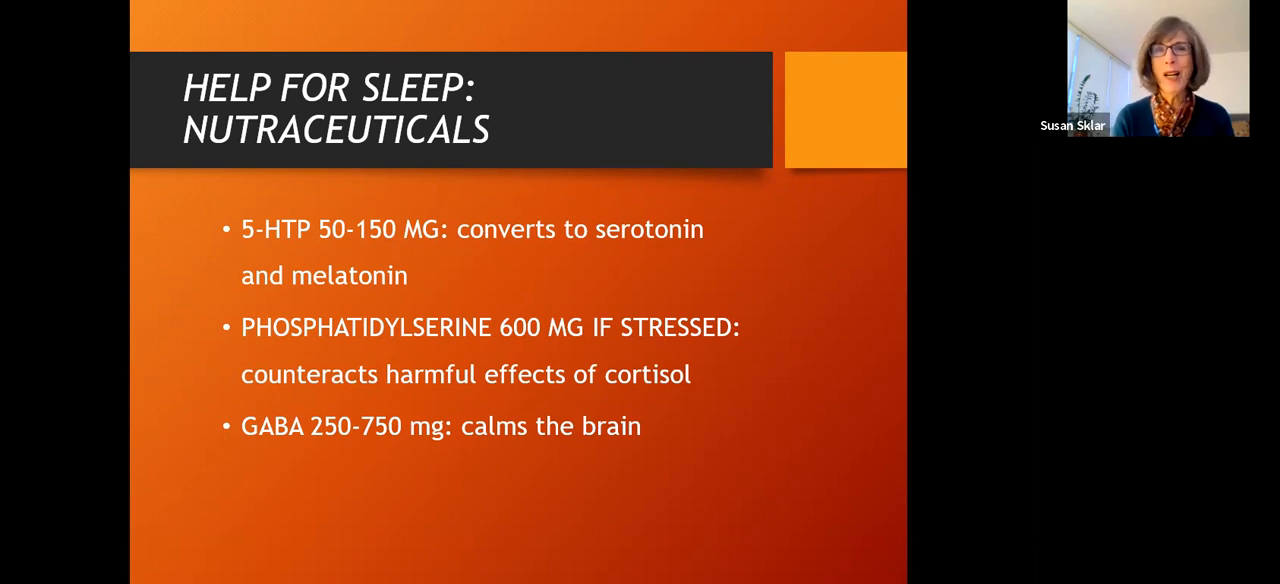
- Advance to the Safe Sleep Aids slide showing the Fullscript protocol link
key(right)
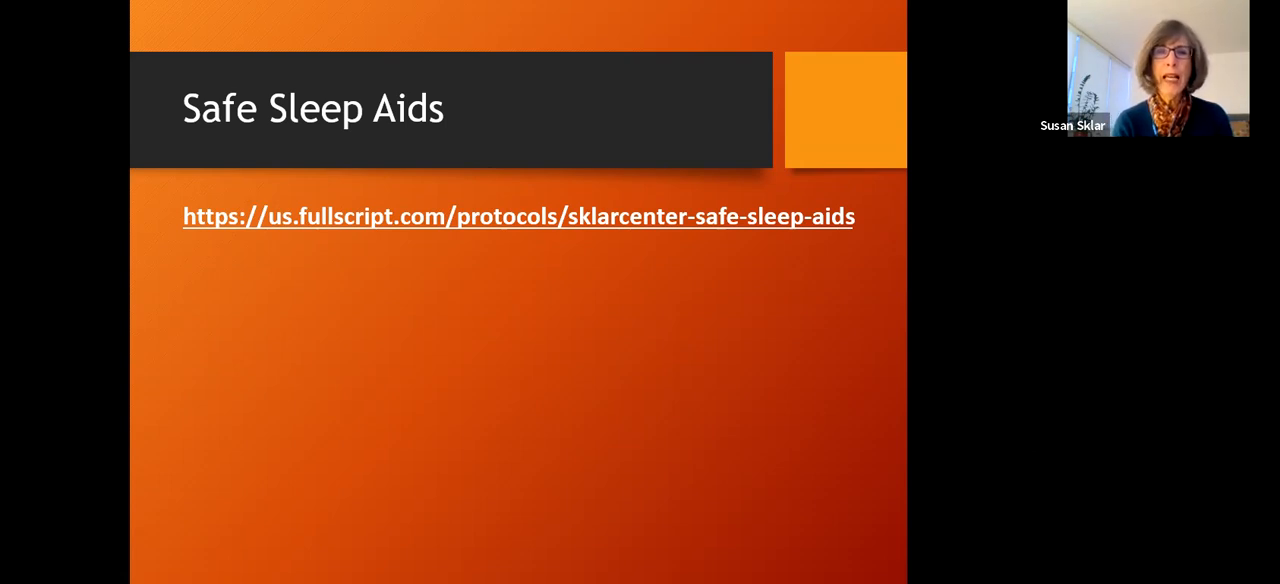
mouse_move(385, 309)
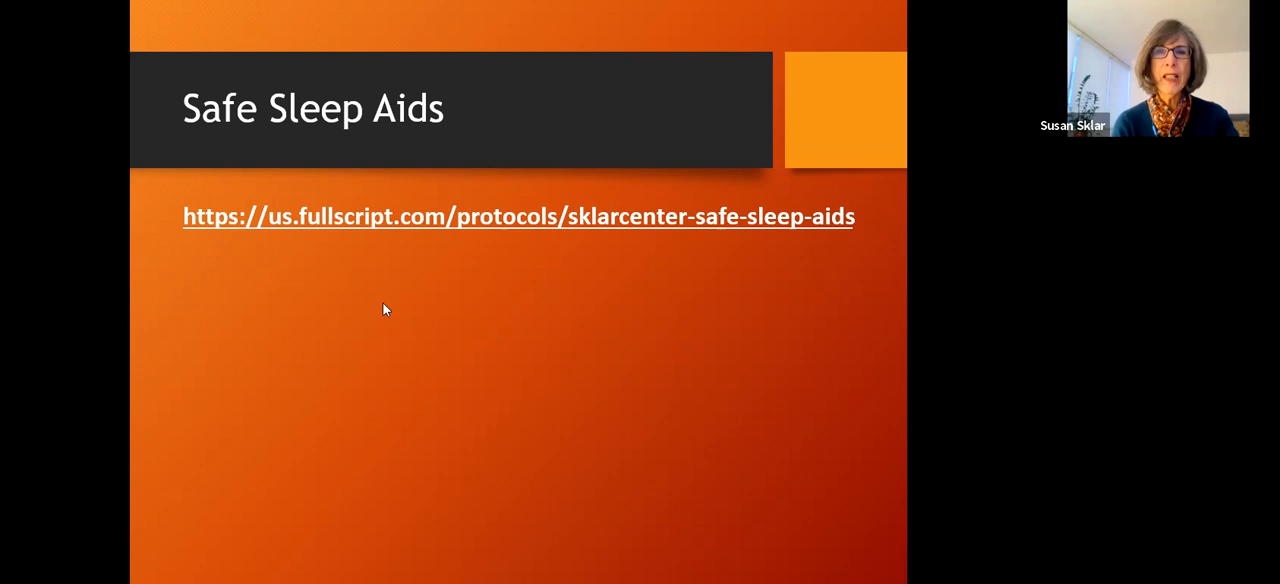
mouse_move(425, 222)
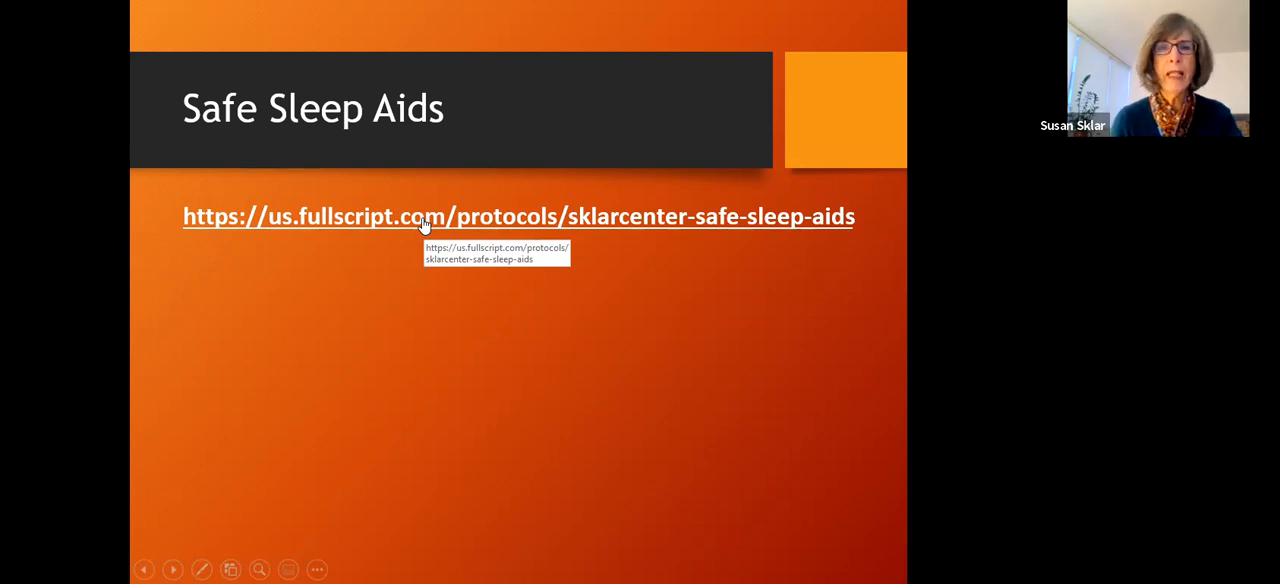
mouse_move(445, 357)
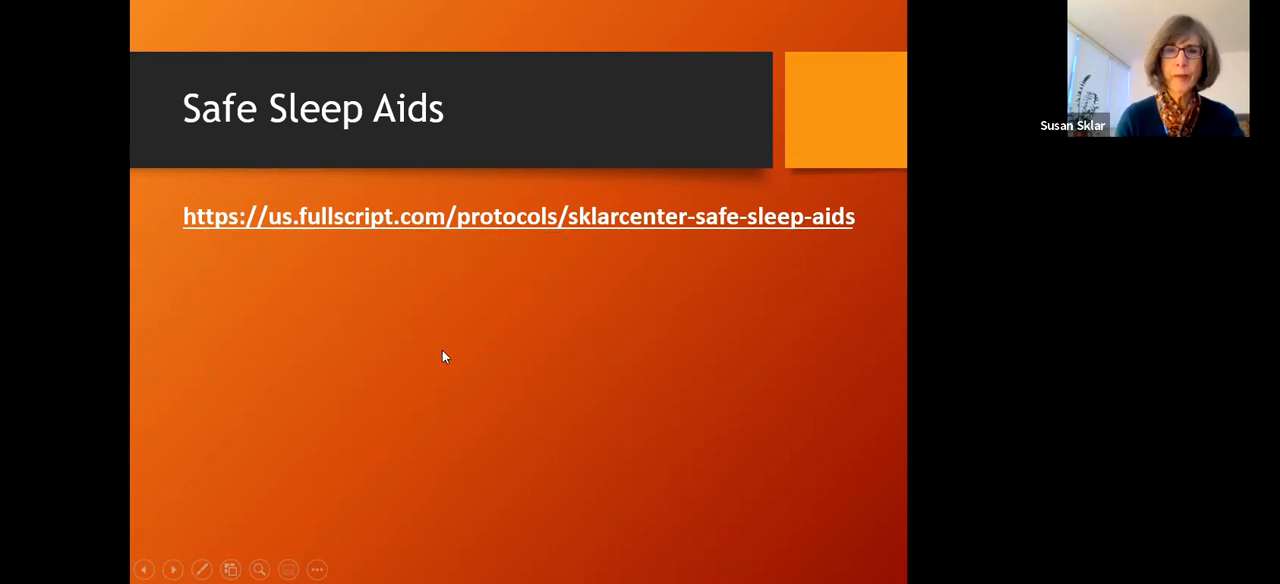